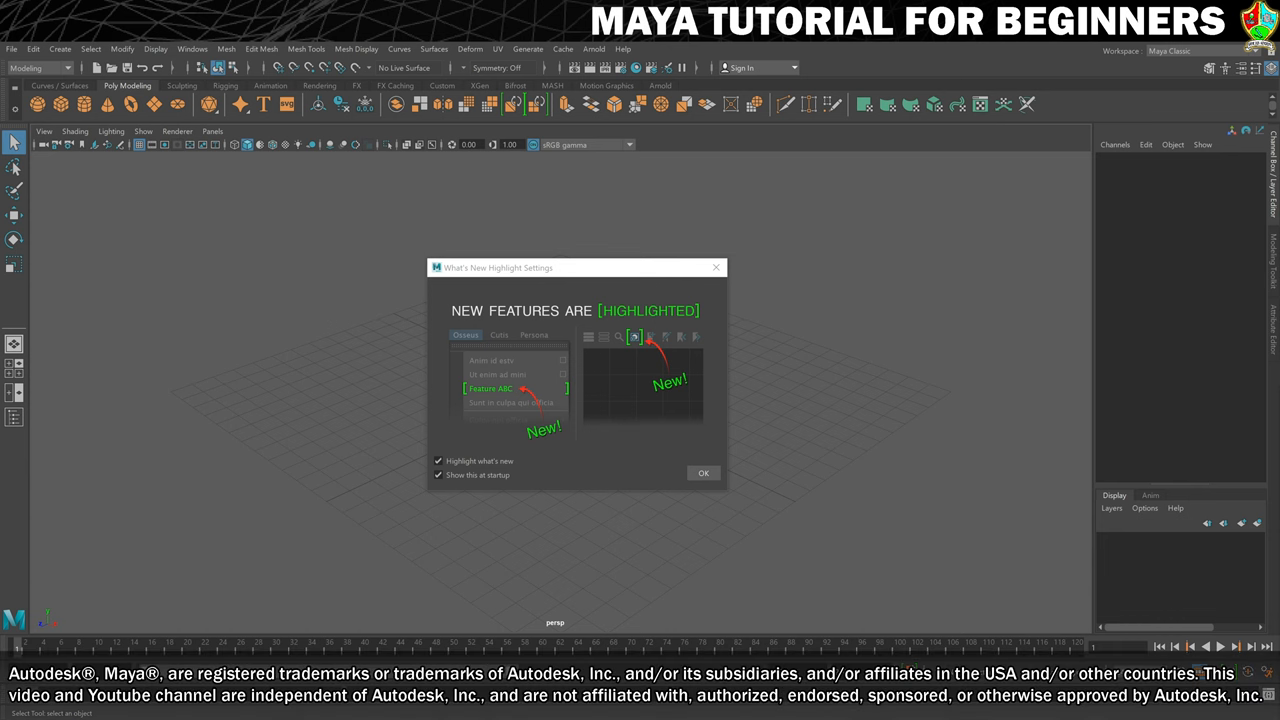
Untick 'Show this at startup' in the What's New Highlight Settings dialog.
click(702, 472)
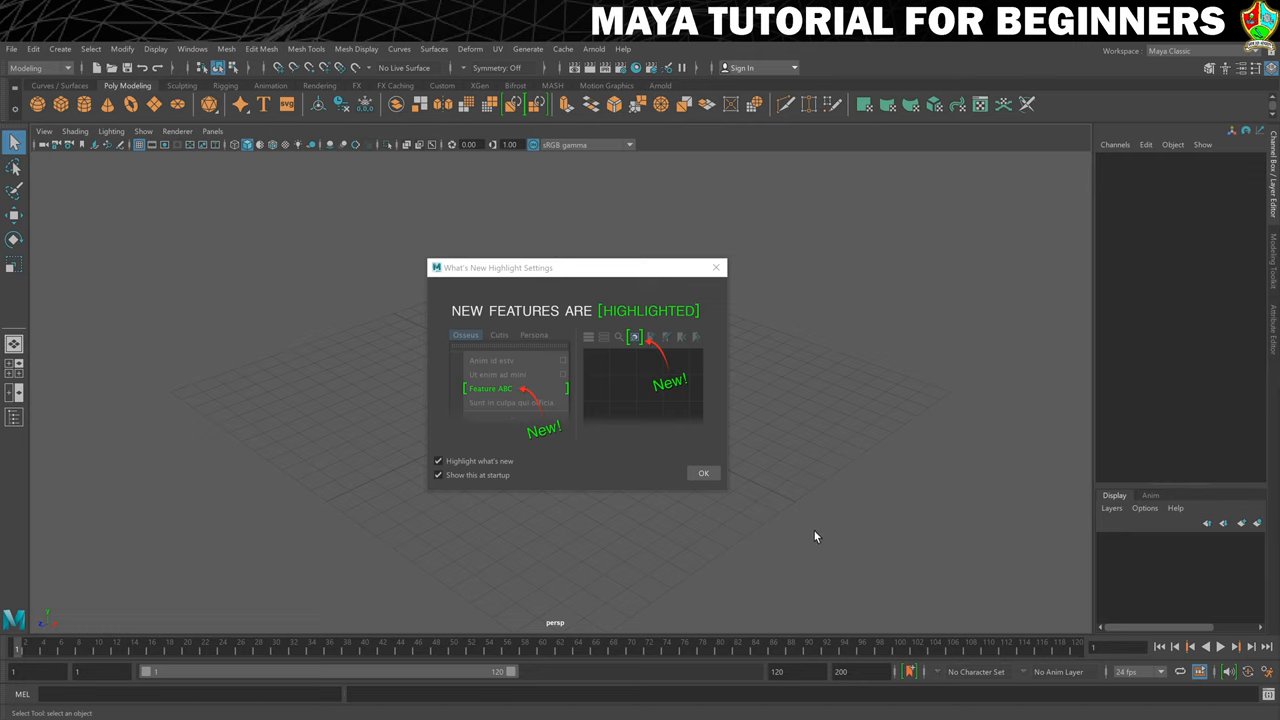
mouse_move(808, 516)
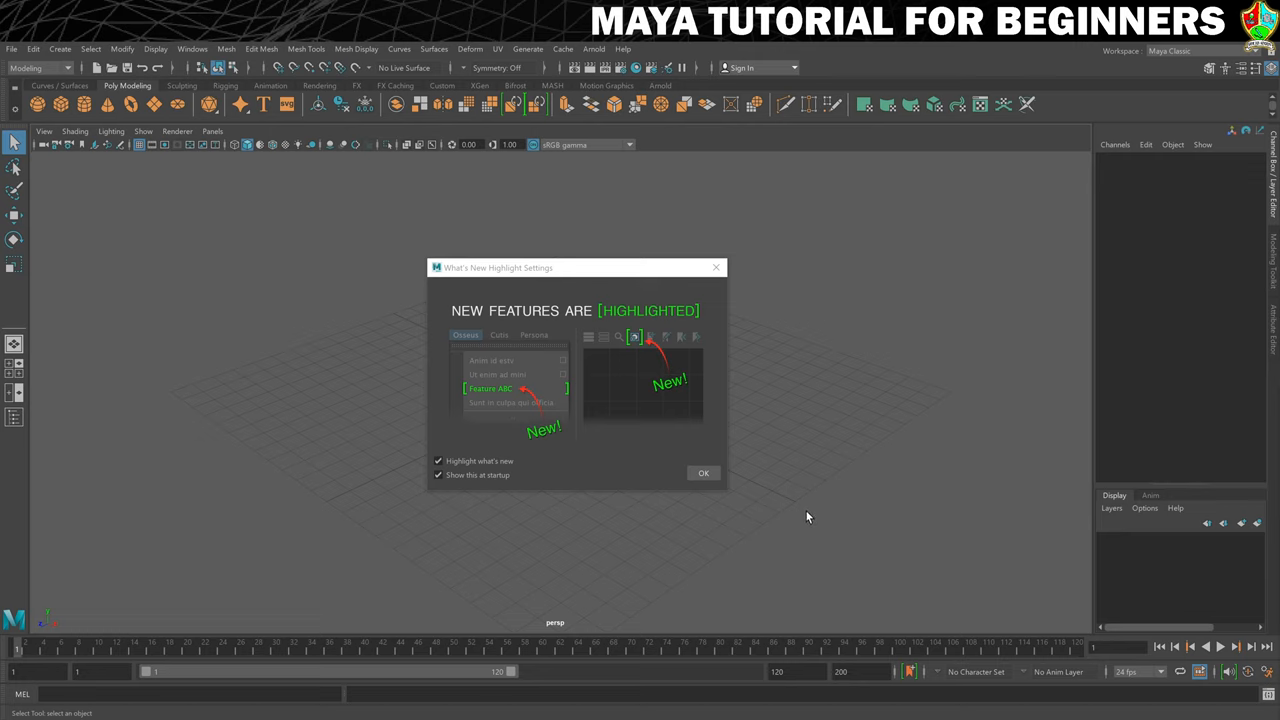
mouse_move(808, 514)
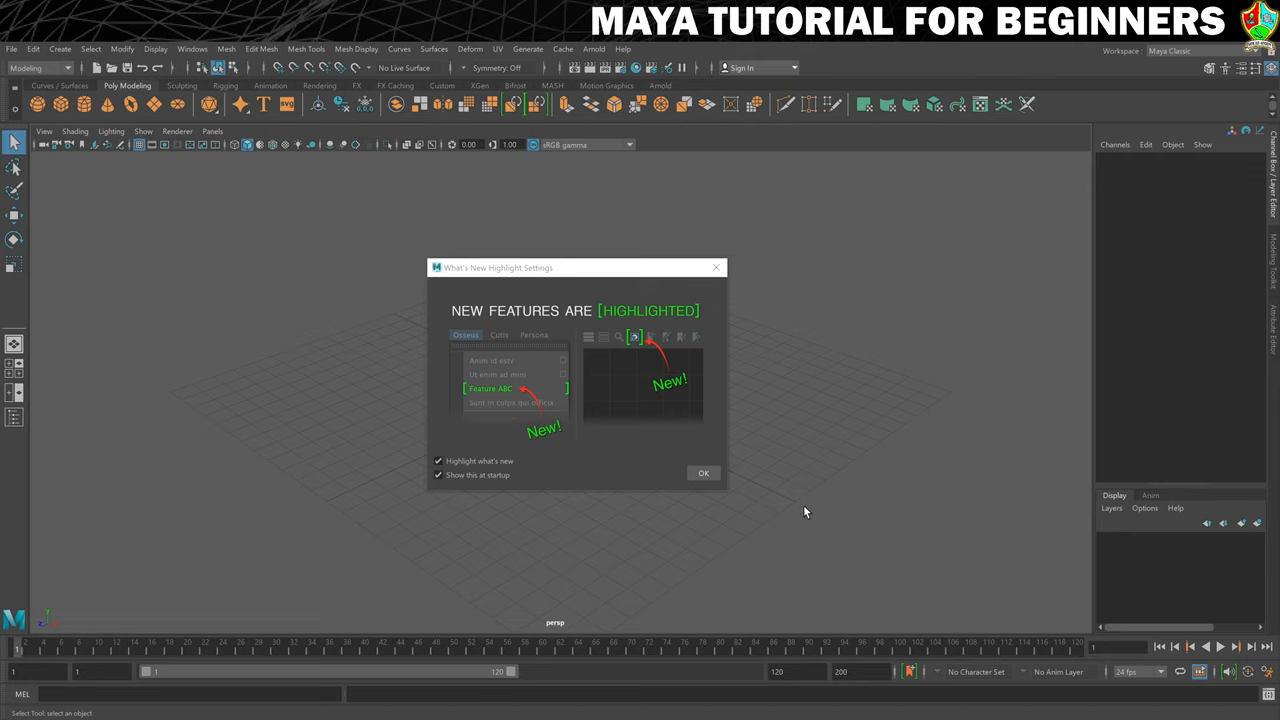
mouse_move(796, 508)
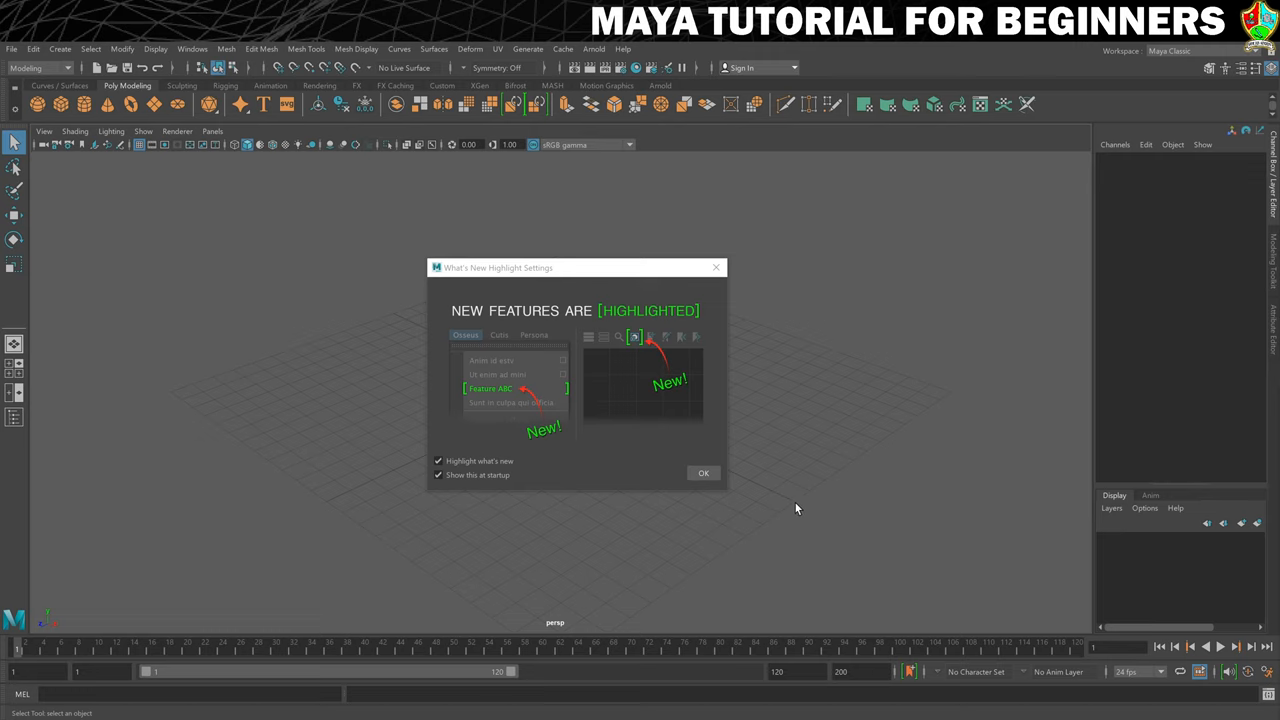
mouse_move(928, 488)
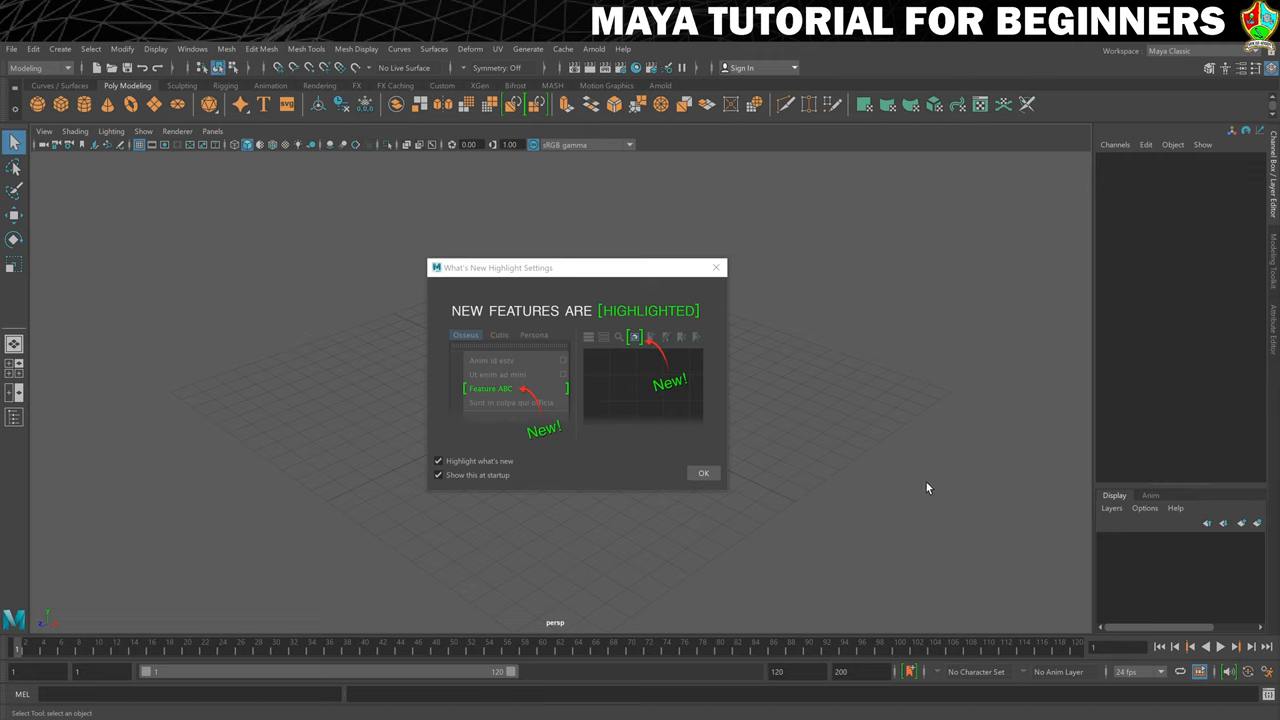
mouse_move(924, 406)
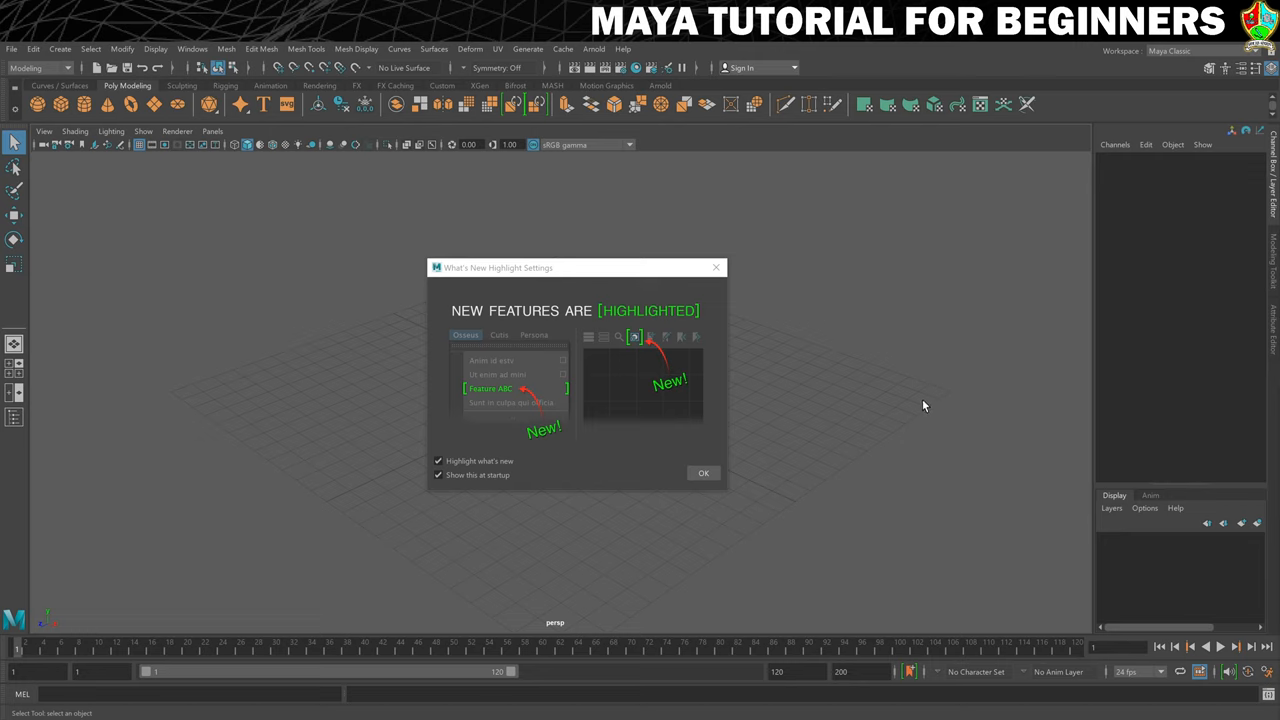
mouse_move(932, 412)
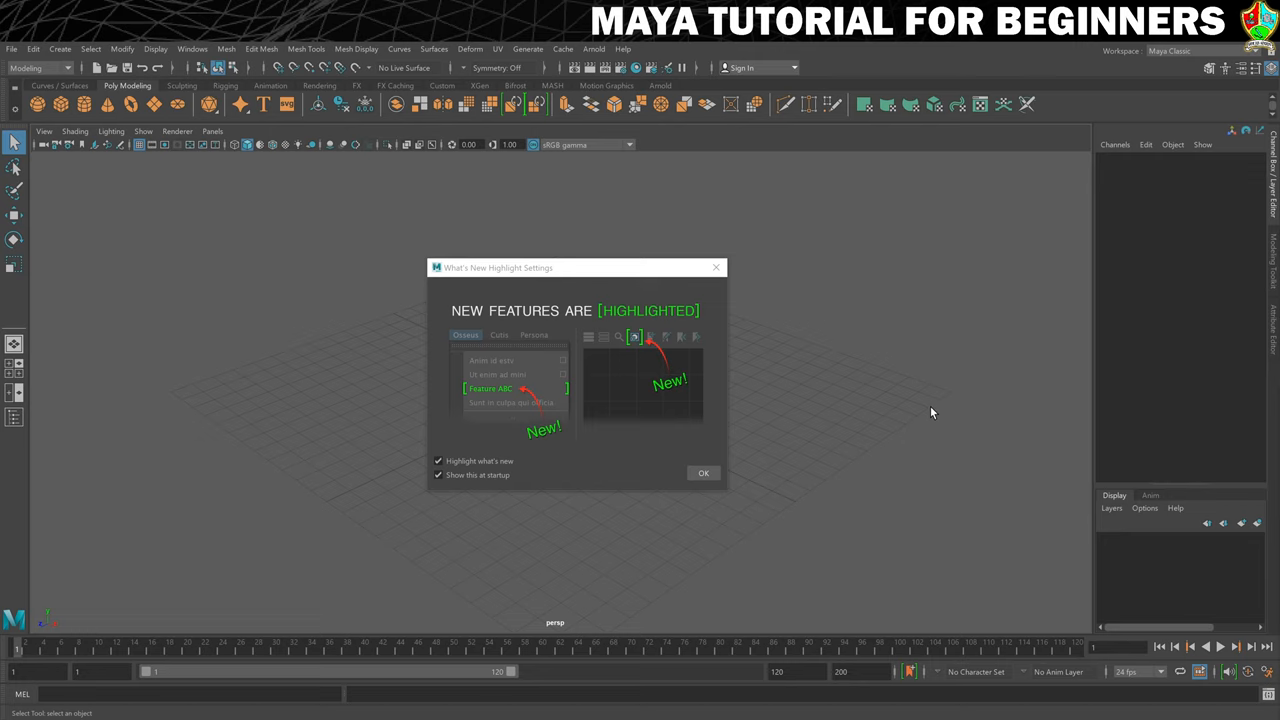
mouse_move(548, 358)
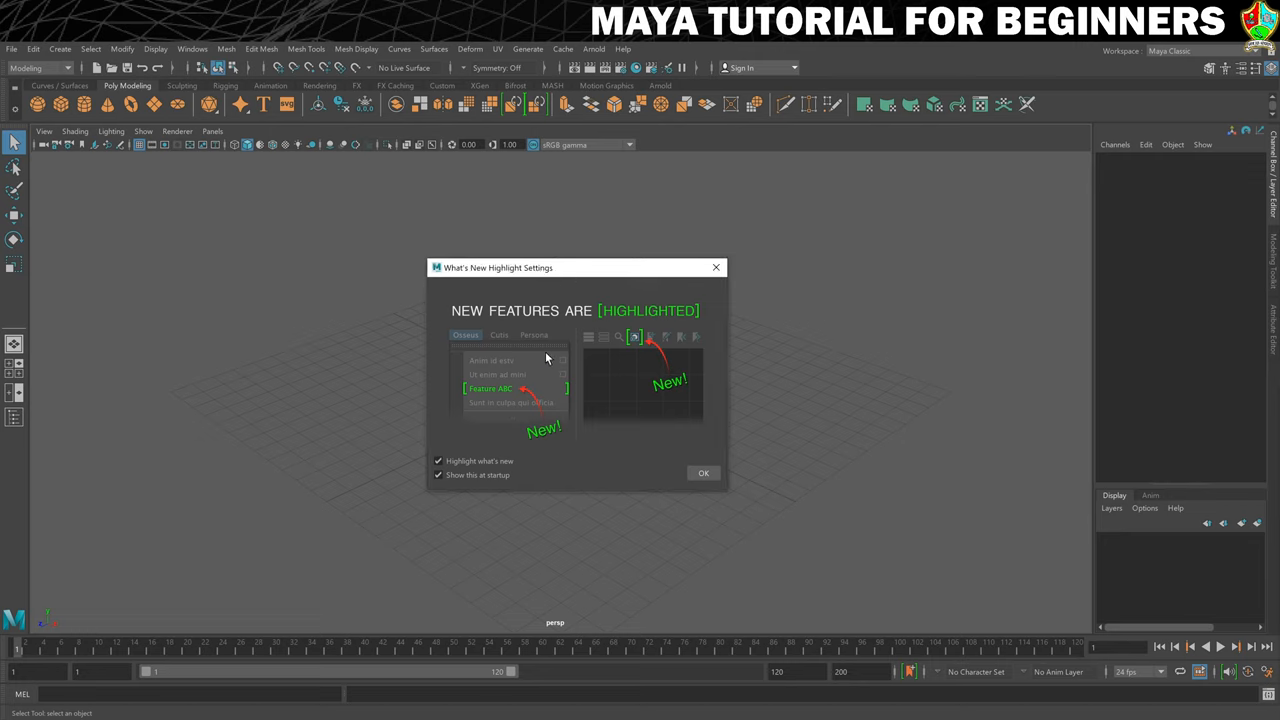
mouse_move(308, 490)
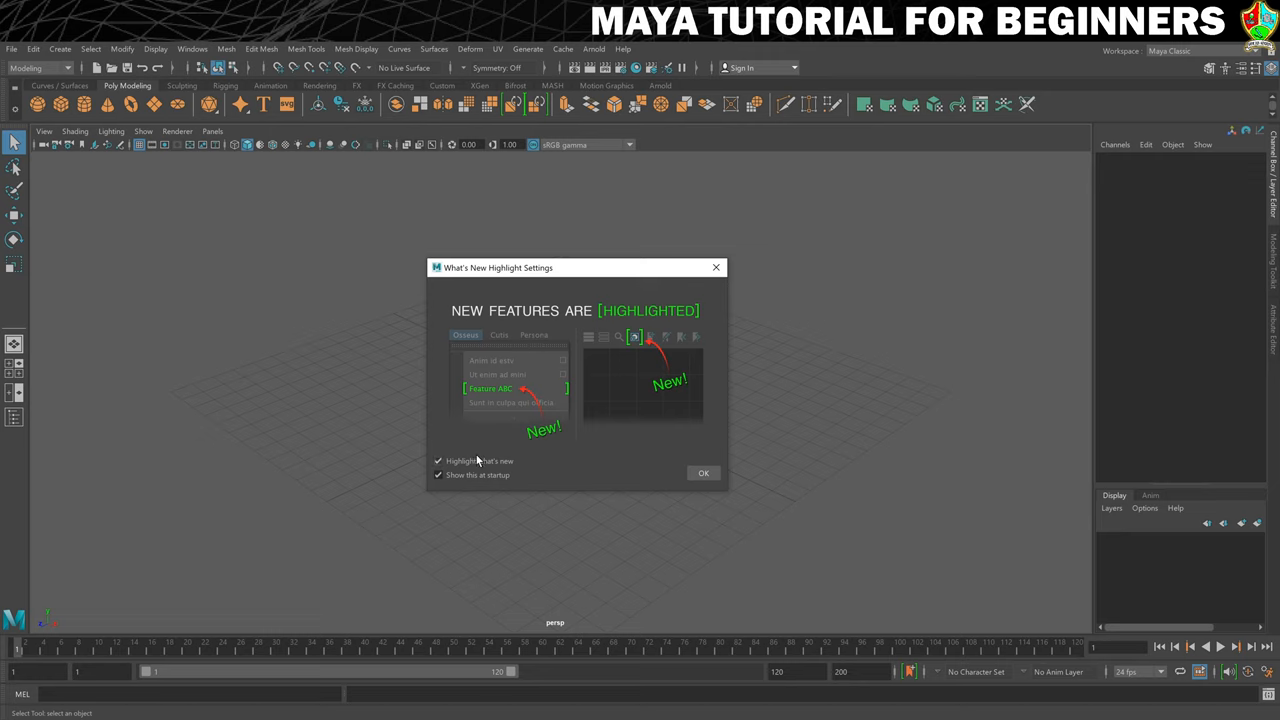
click(438, 476)
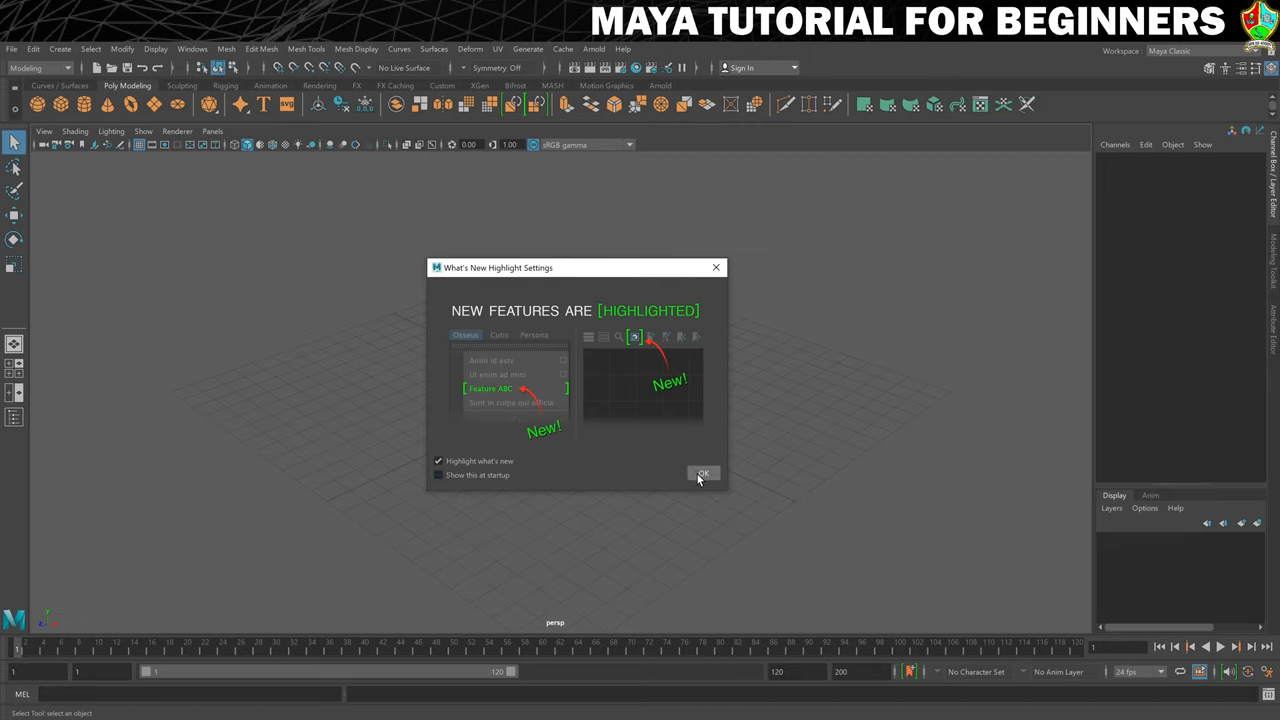
Confirm the What's New settings with OK and pull down the Windows menu.
click(702, 472)
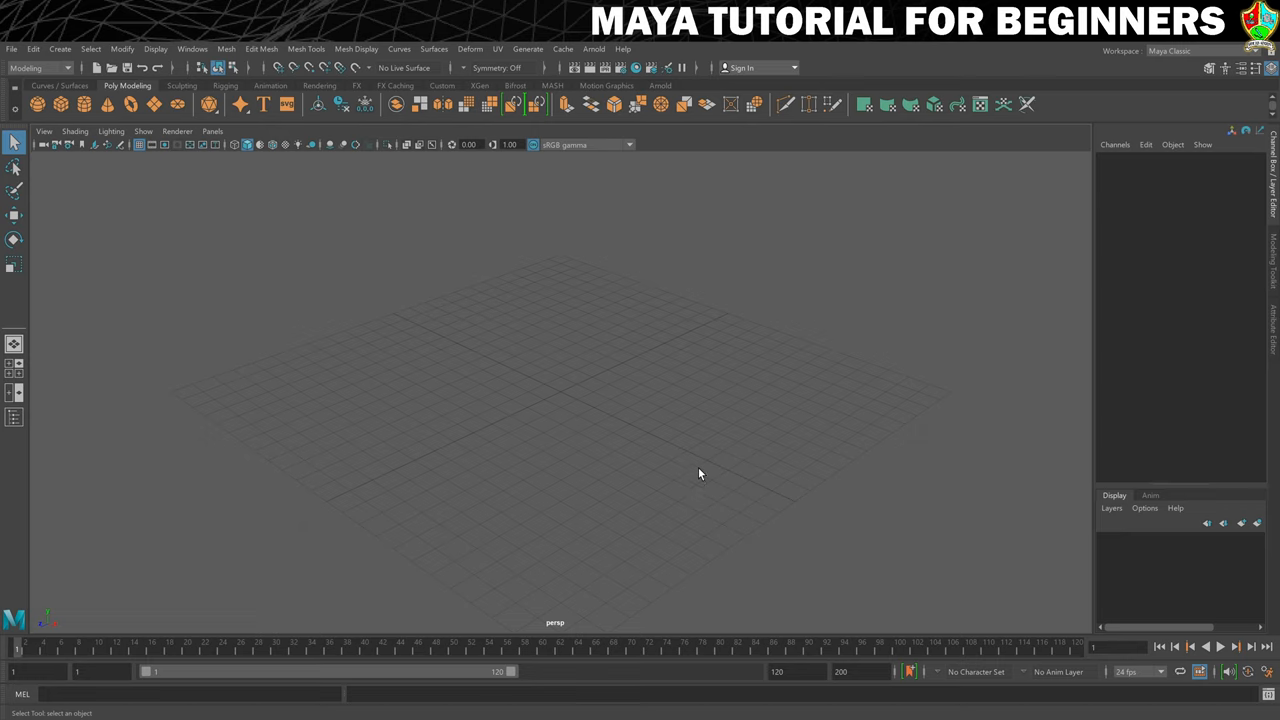
mouse_move(700, 470)
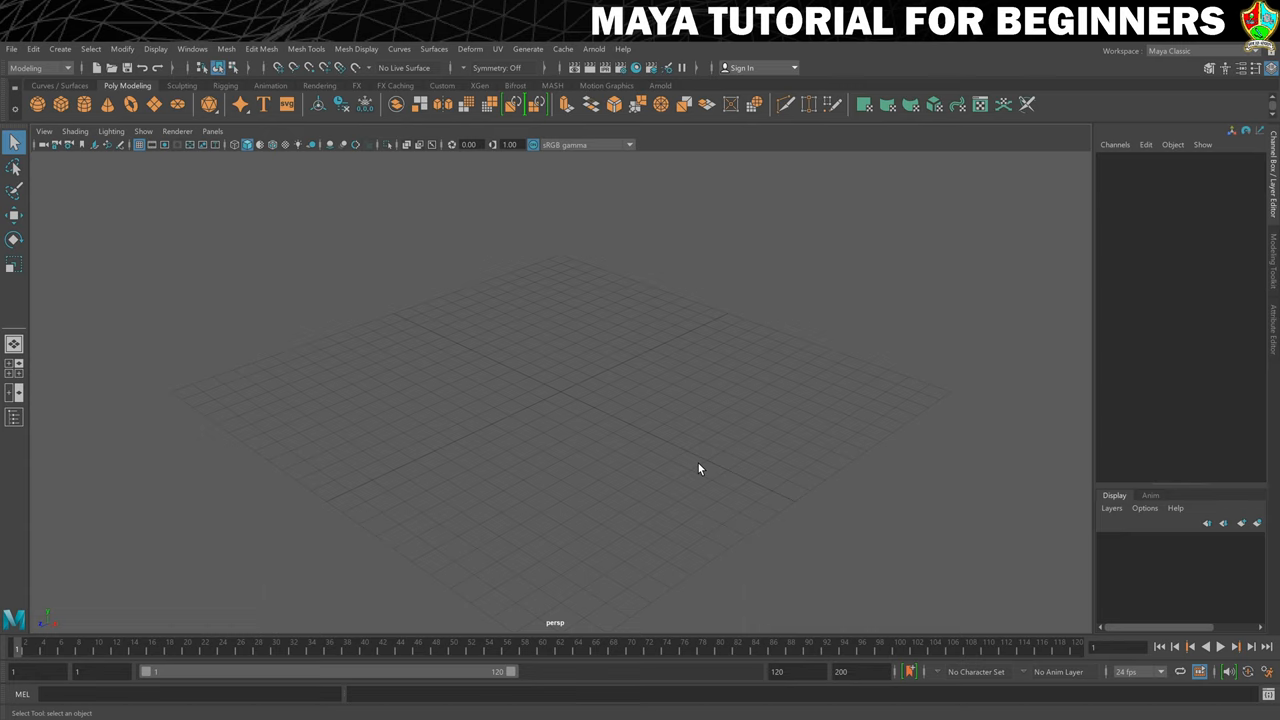
mouse_move(698, 462)
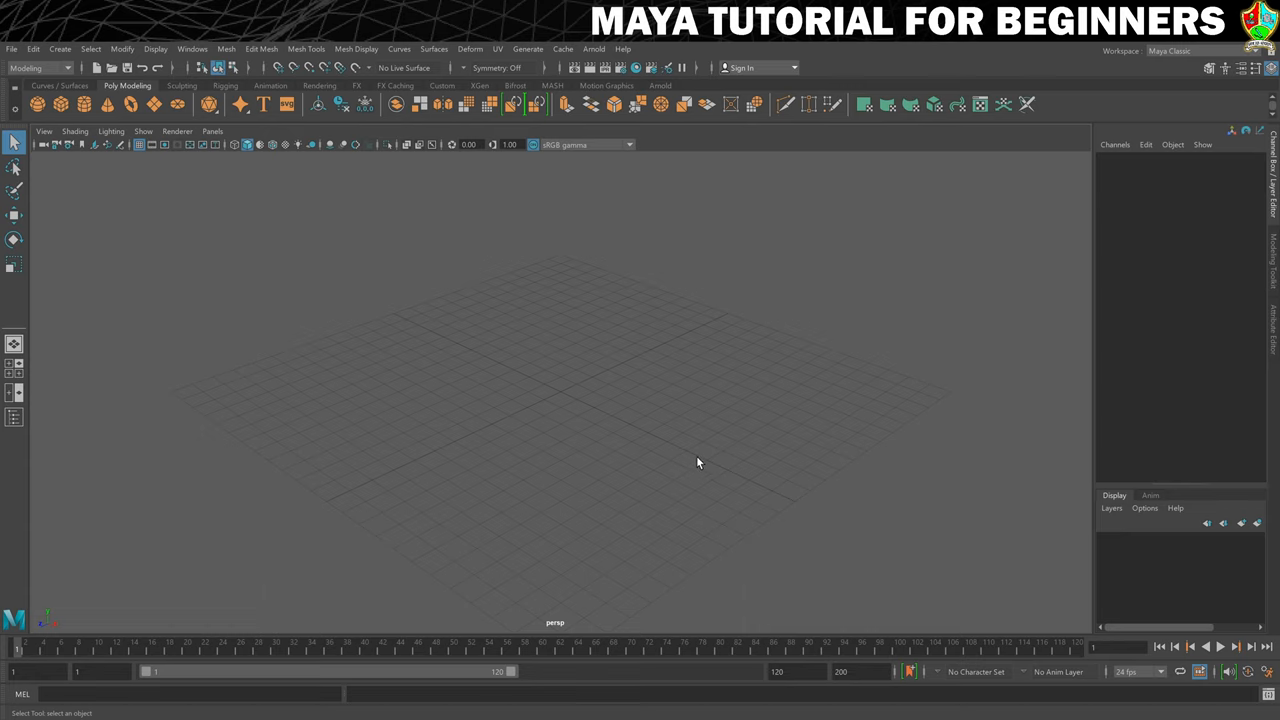
mouse_move(140, 268)
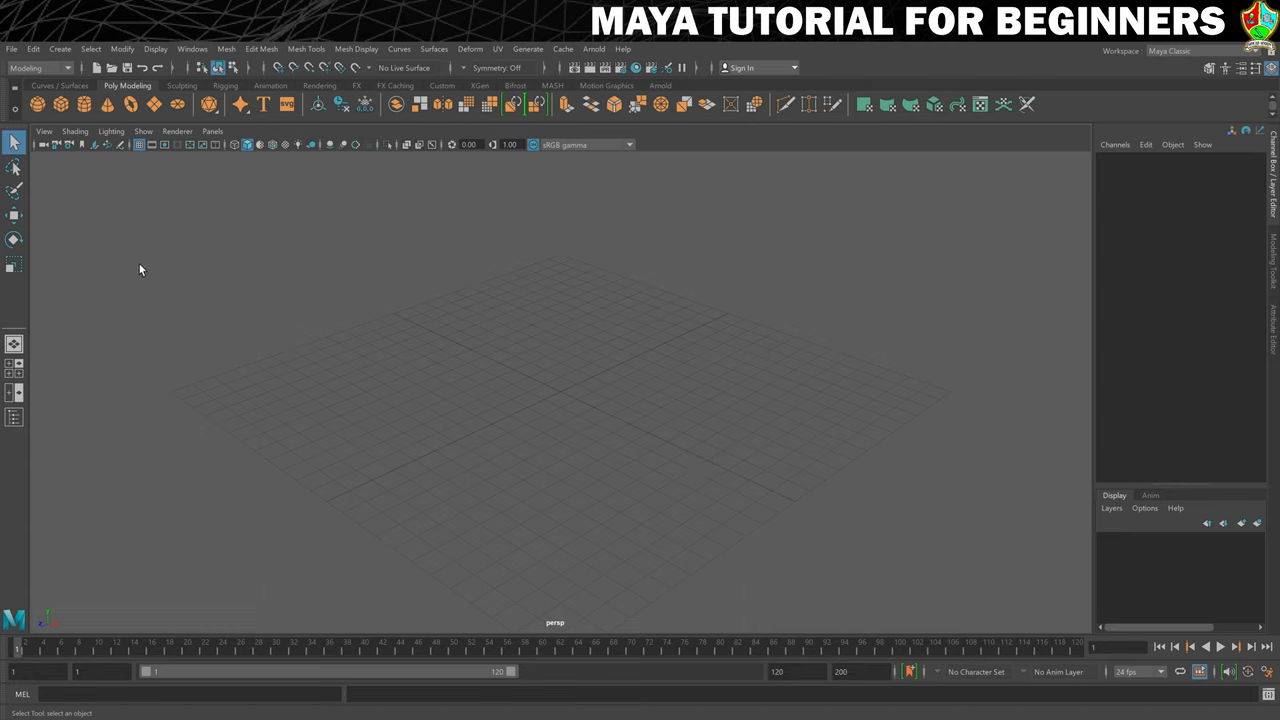
click(188, 48)
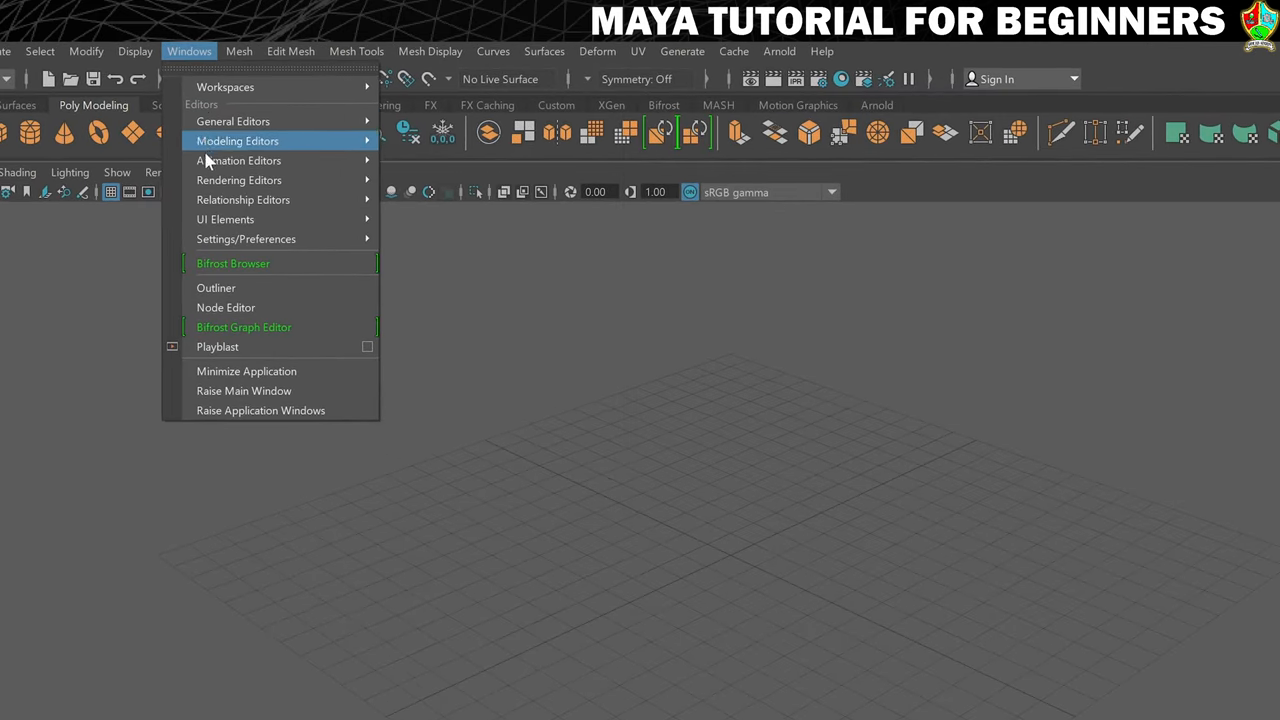
mouse_move(240, 238)
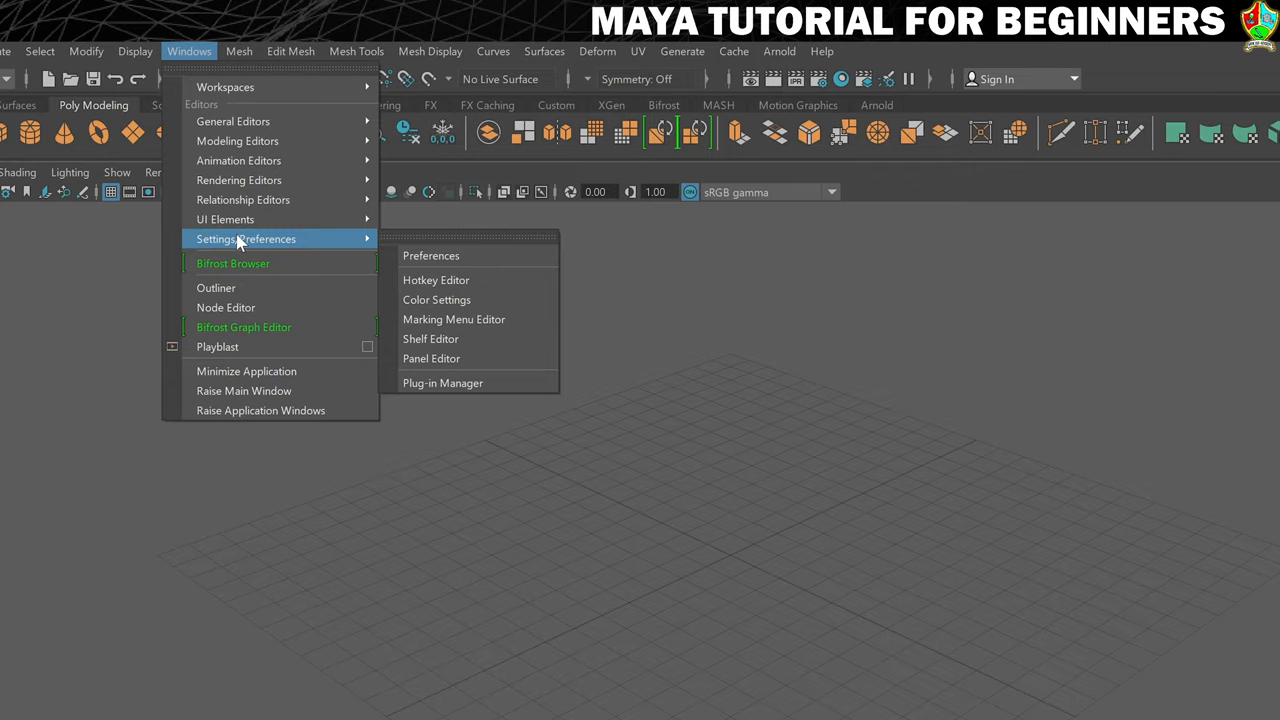
mouse_move(444, 268)
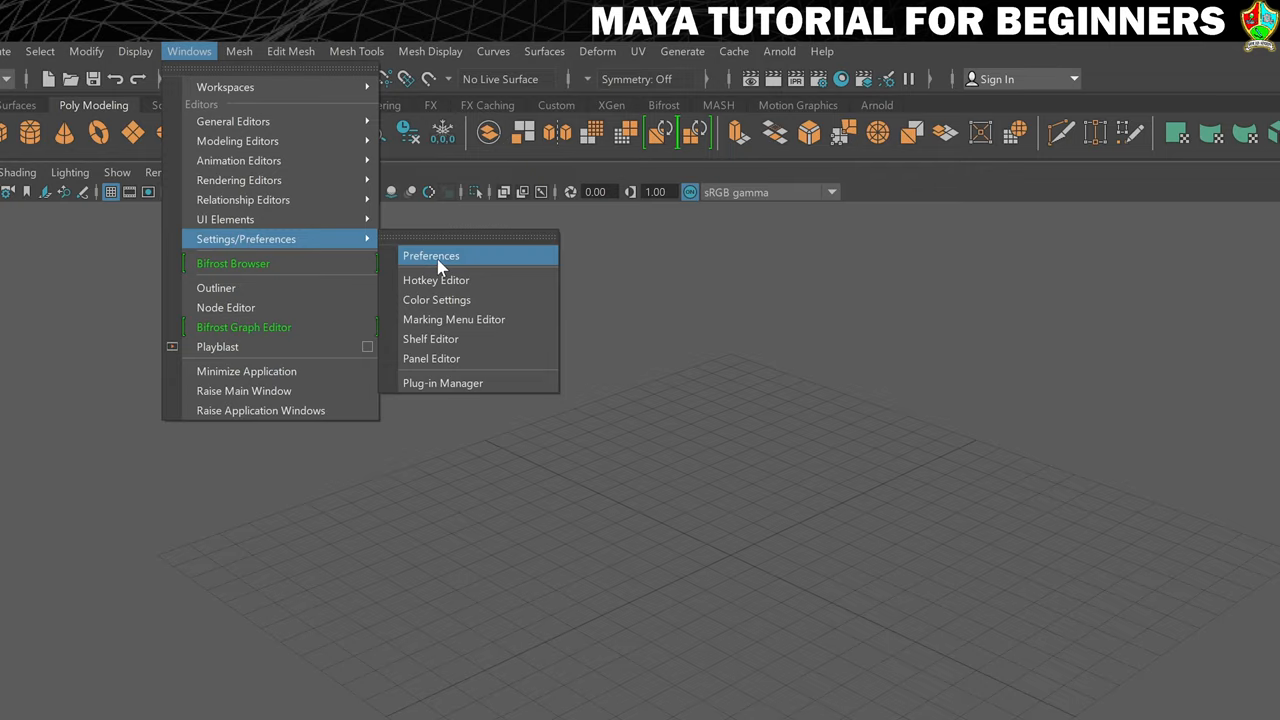
Bring up the Preferences window on the Interface category, centred and enlarged.
click(432, 256)
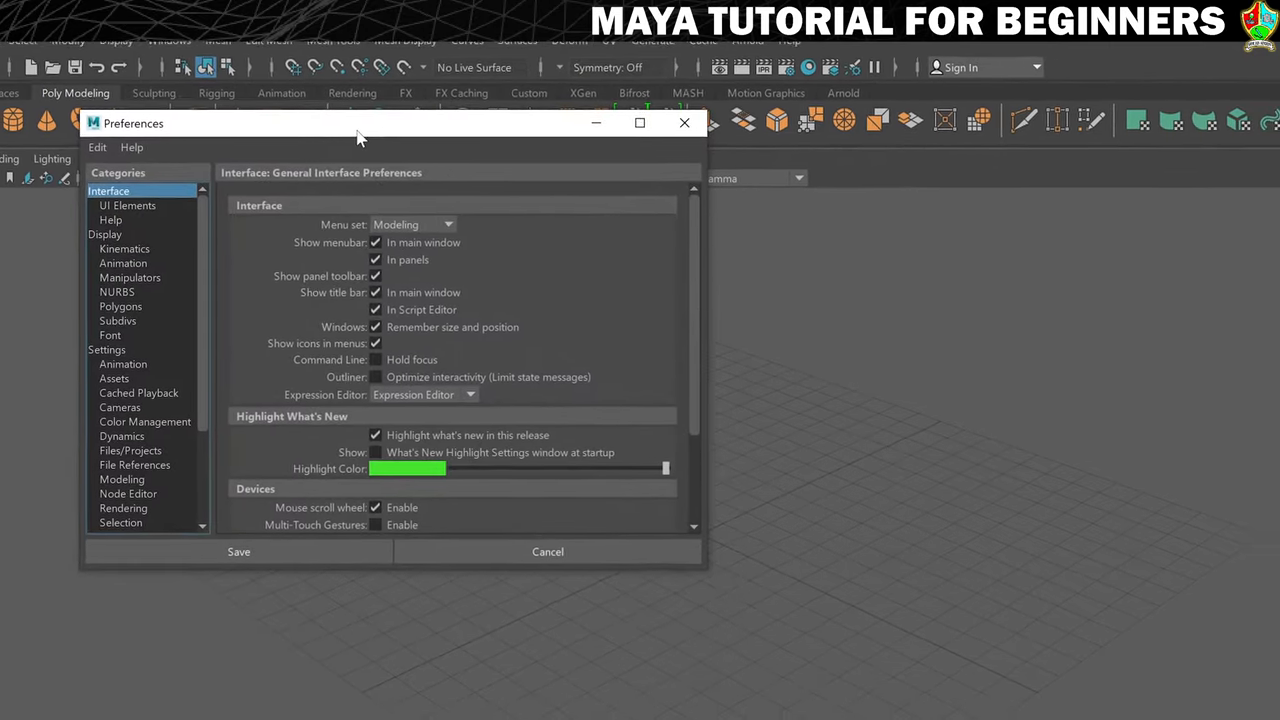
drag(360, 136, 580, 148)
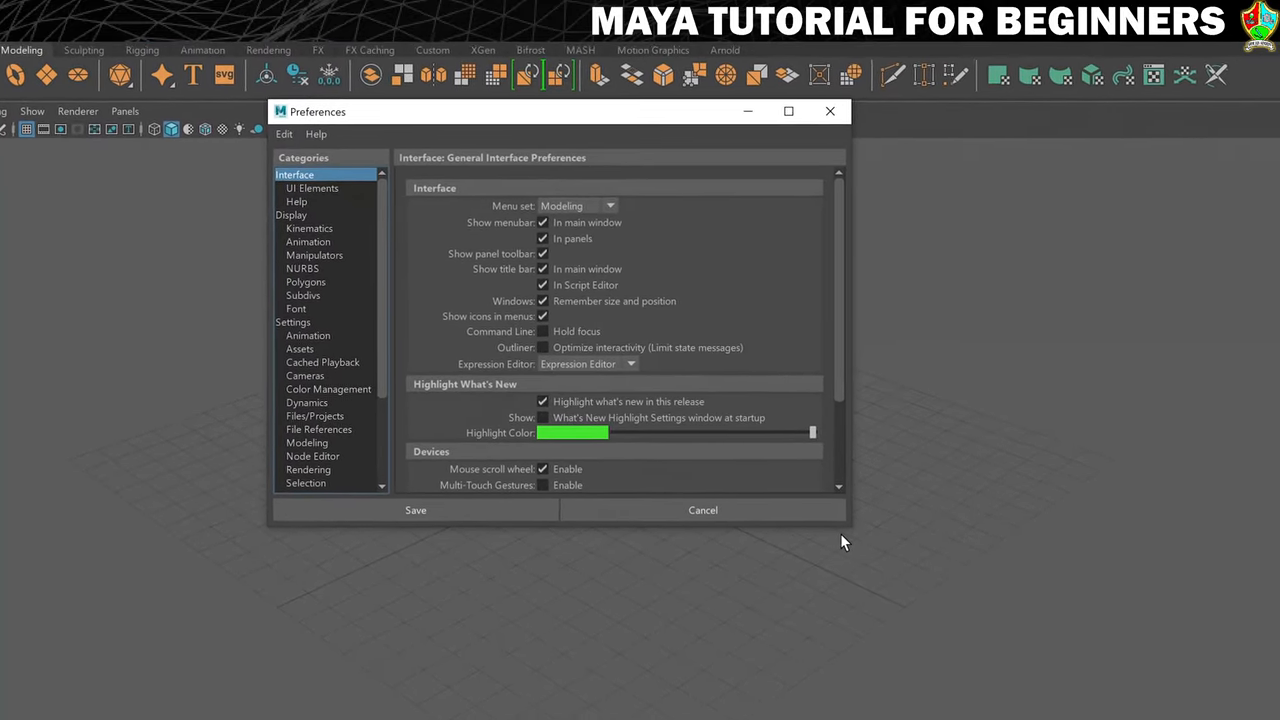
click(788, 112)
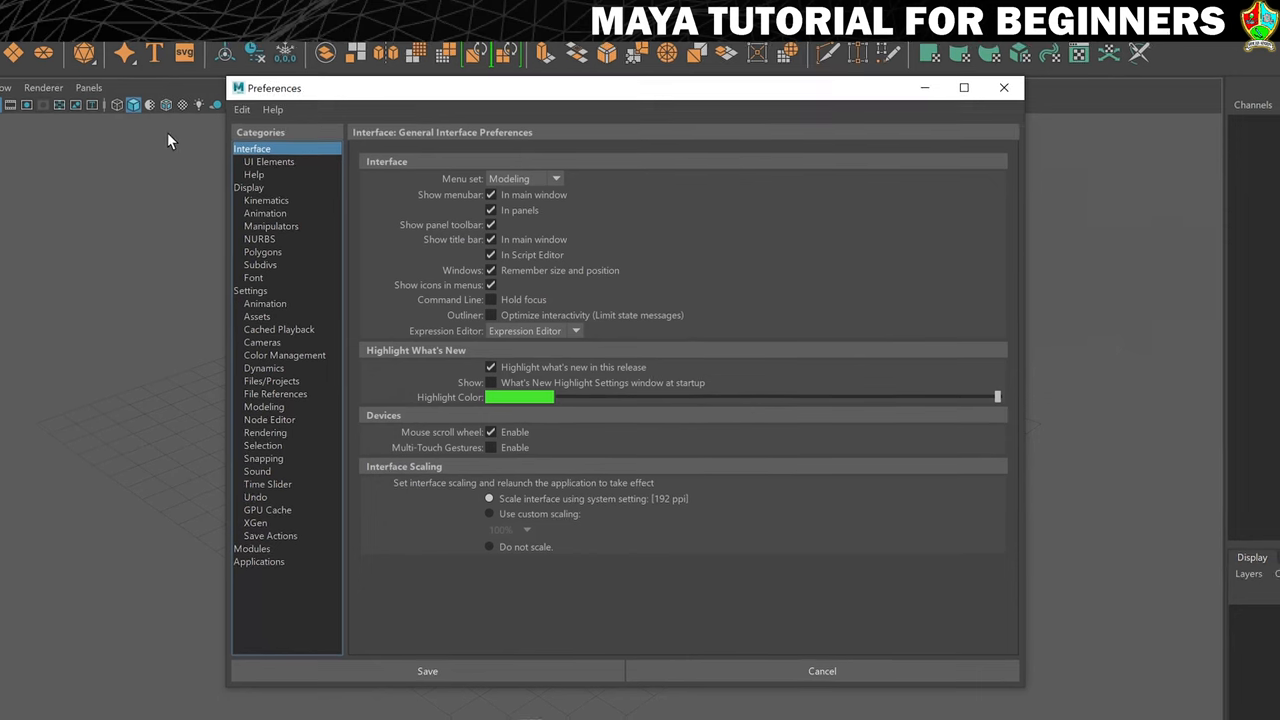
mouse_move(280, 342)
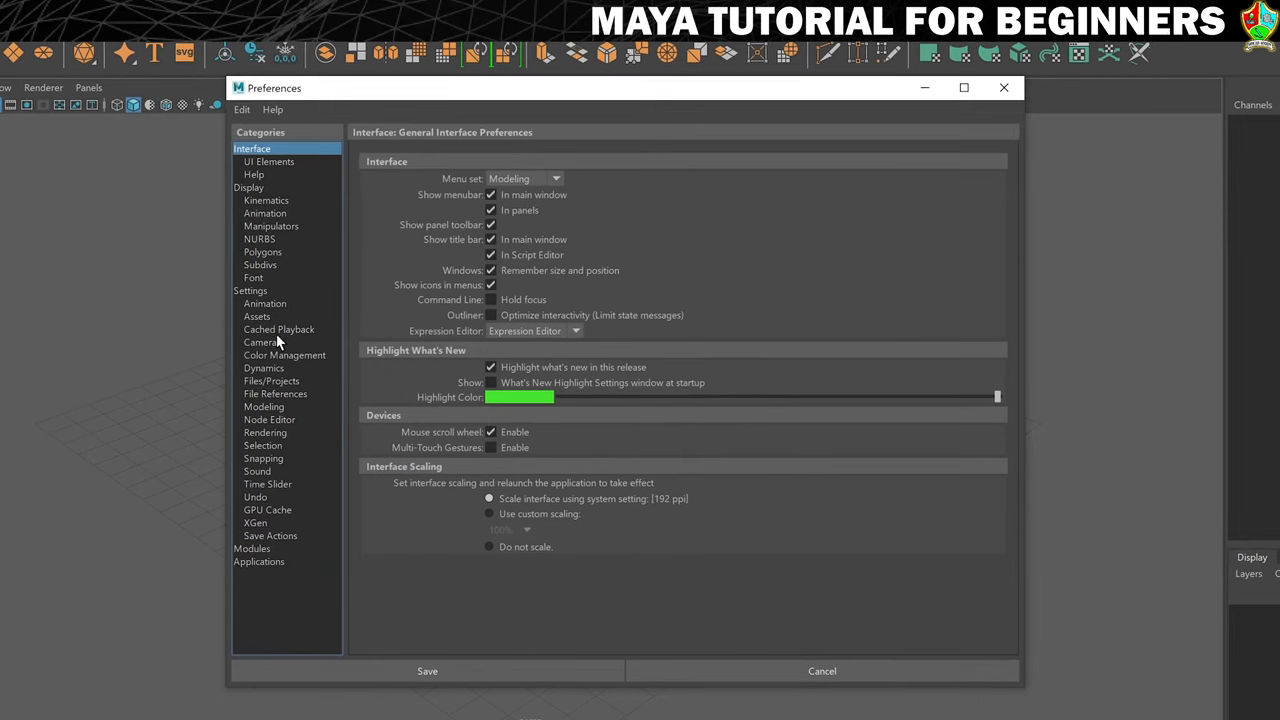
mouse_move(306, 356)
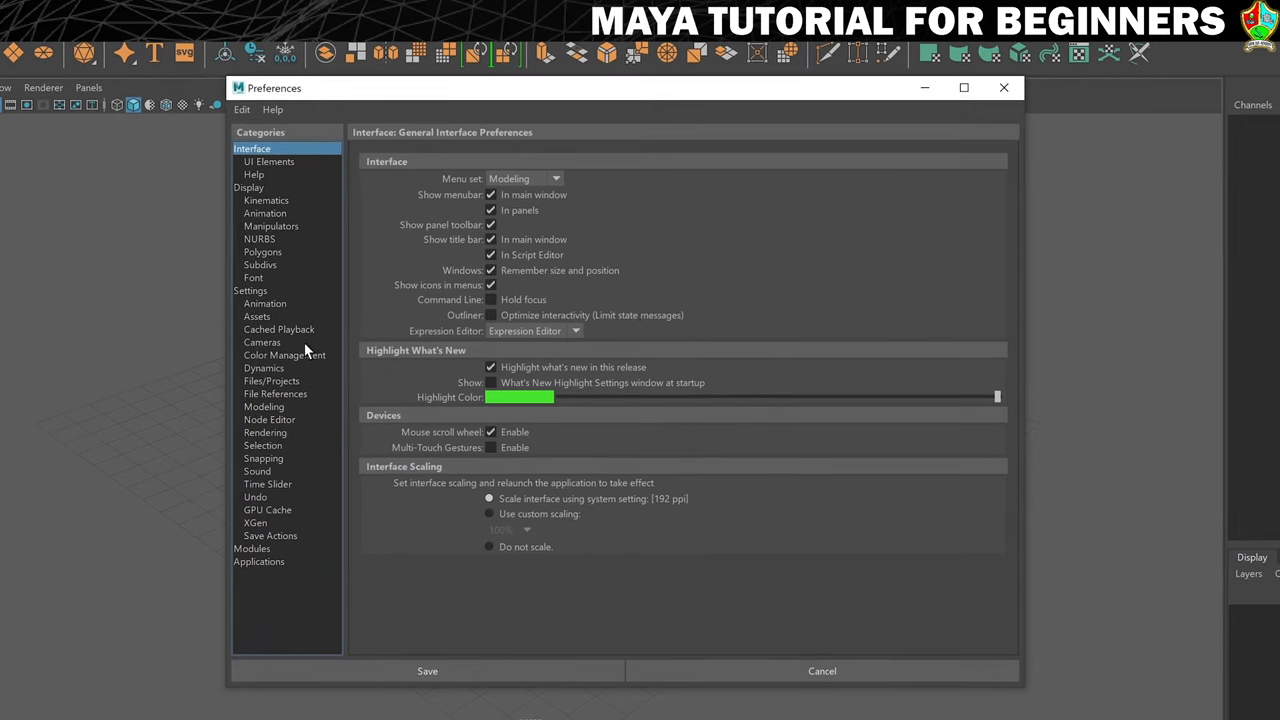
mouse_move(260, 472)
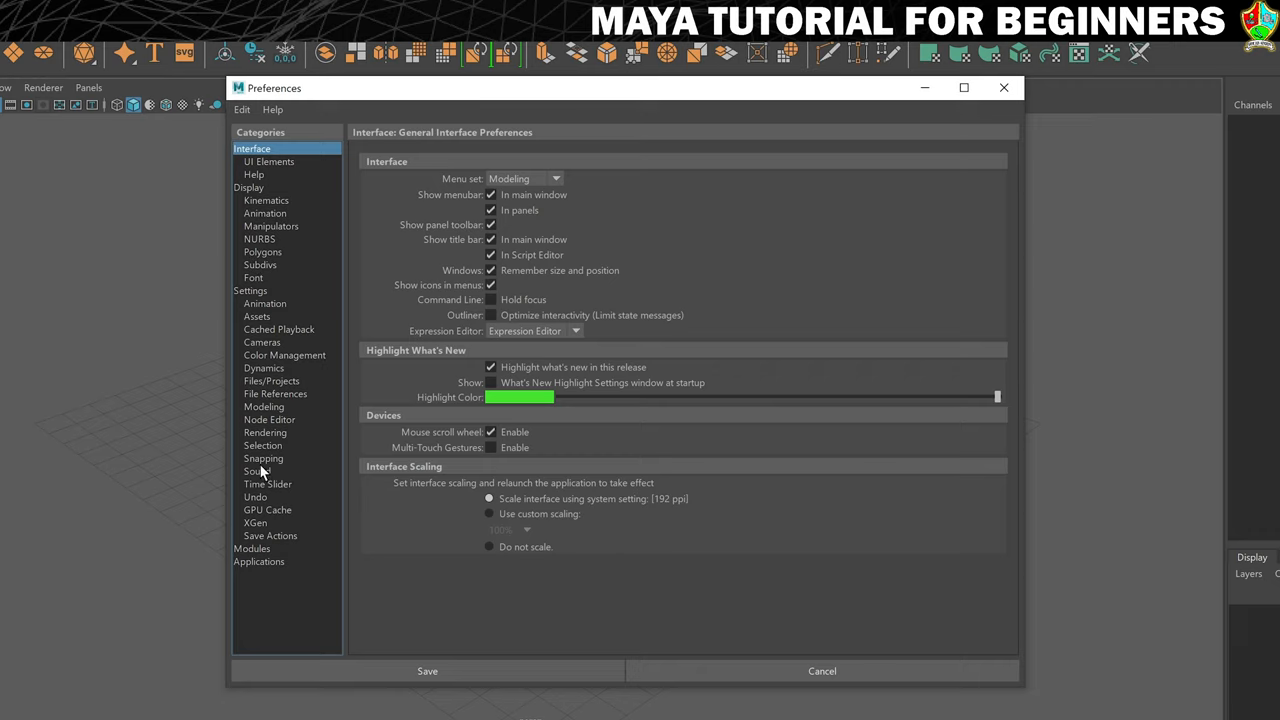
mouse_move(264, 500)
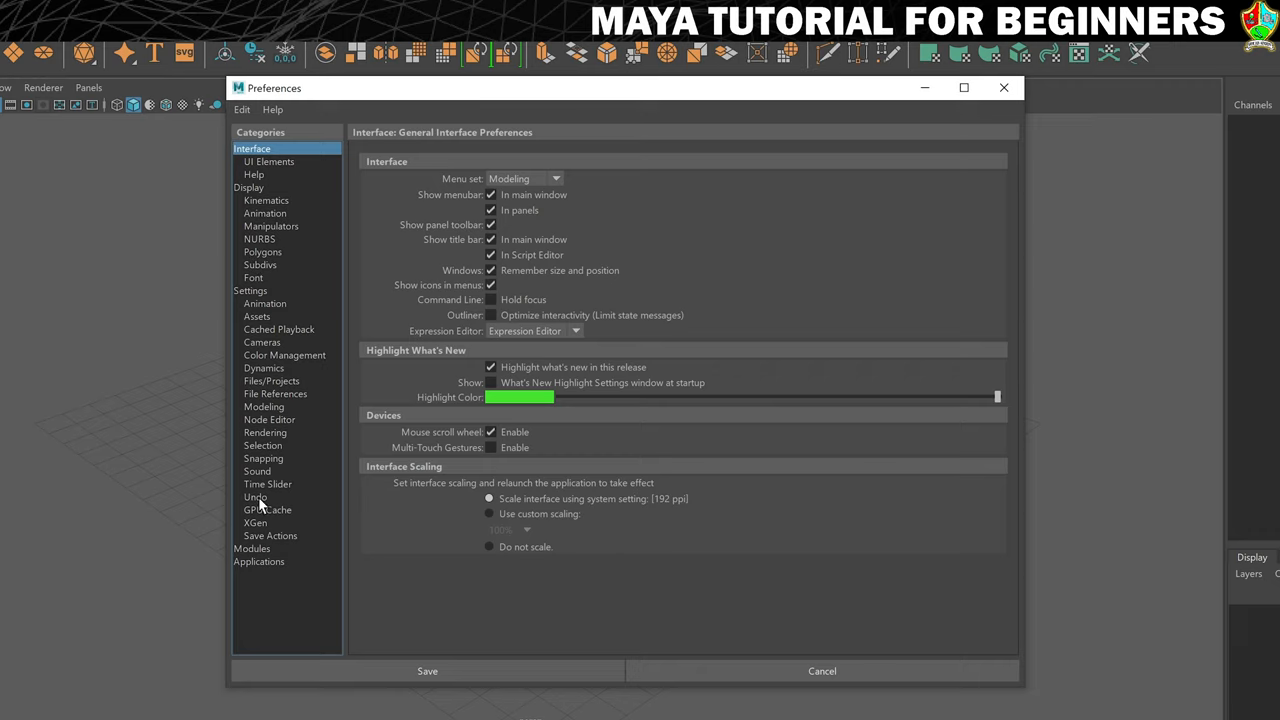
In the Undo category, keep undo on and set the queue to Infinite.
click(256, 496)
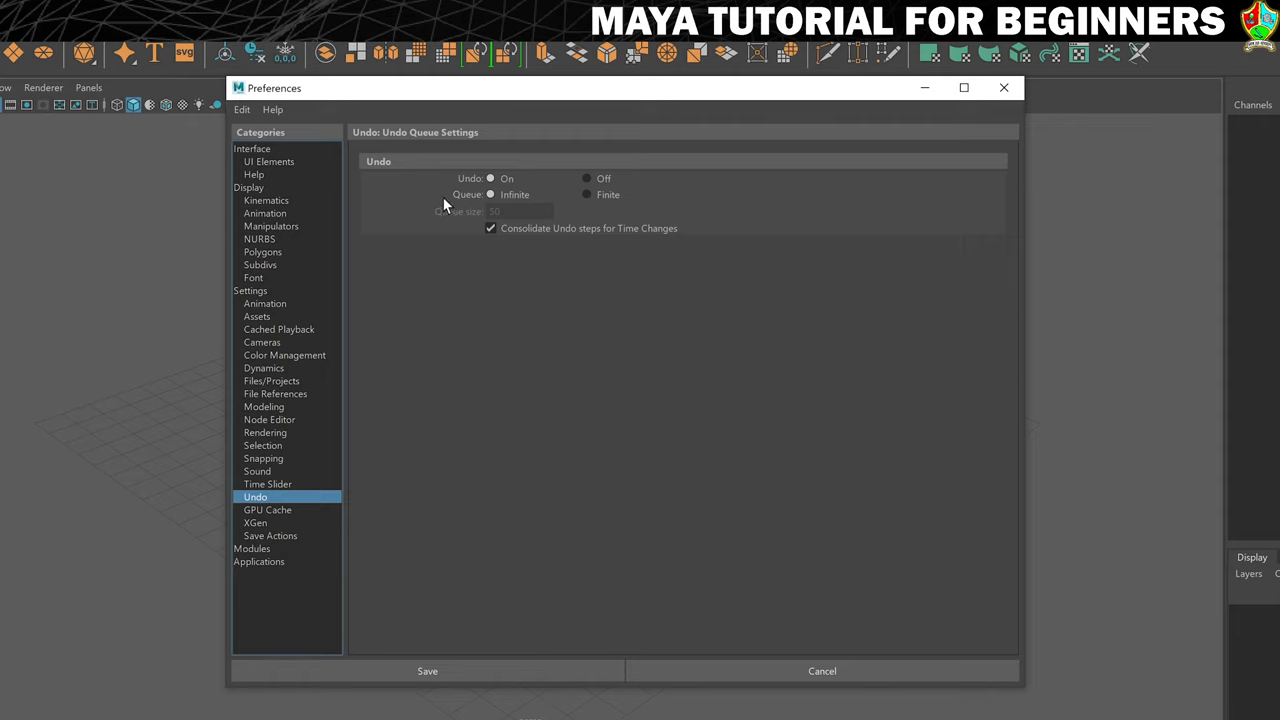
mouse_move(550, 224)
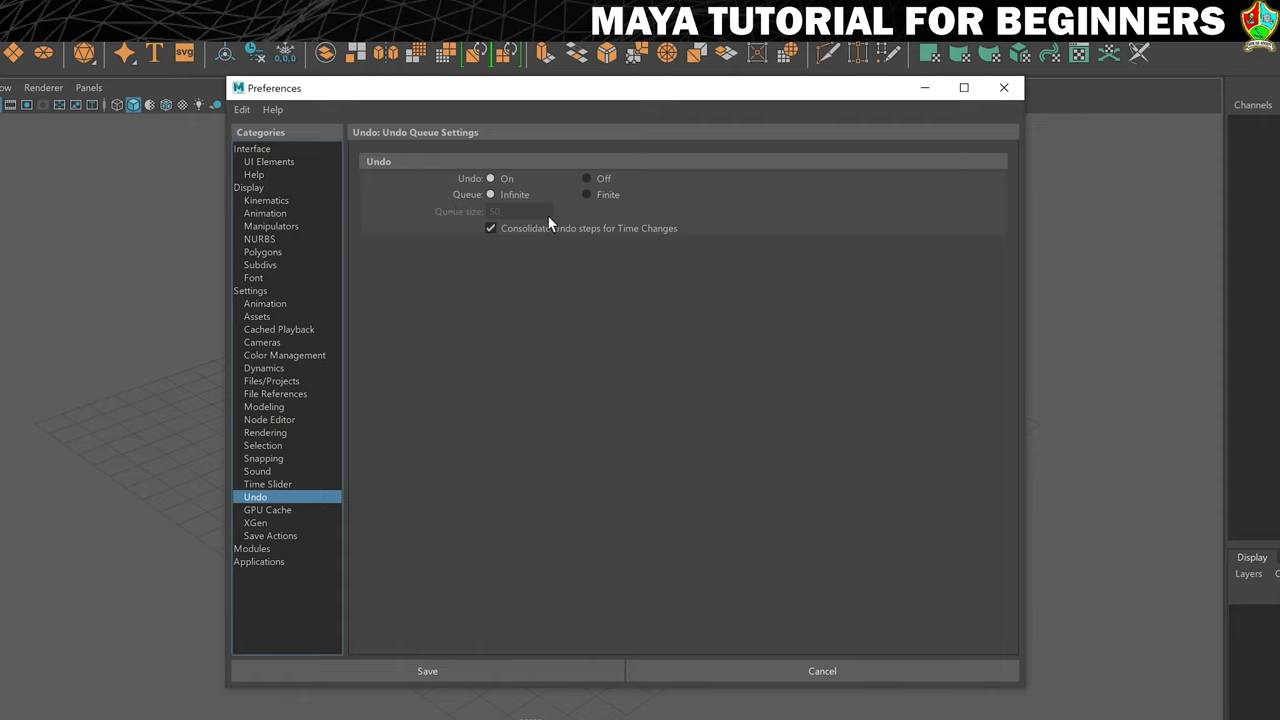
click(588, 194)
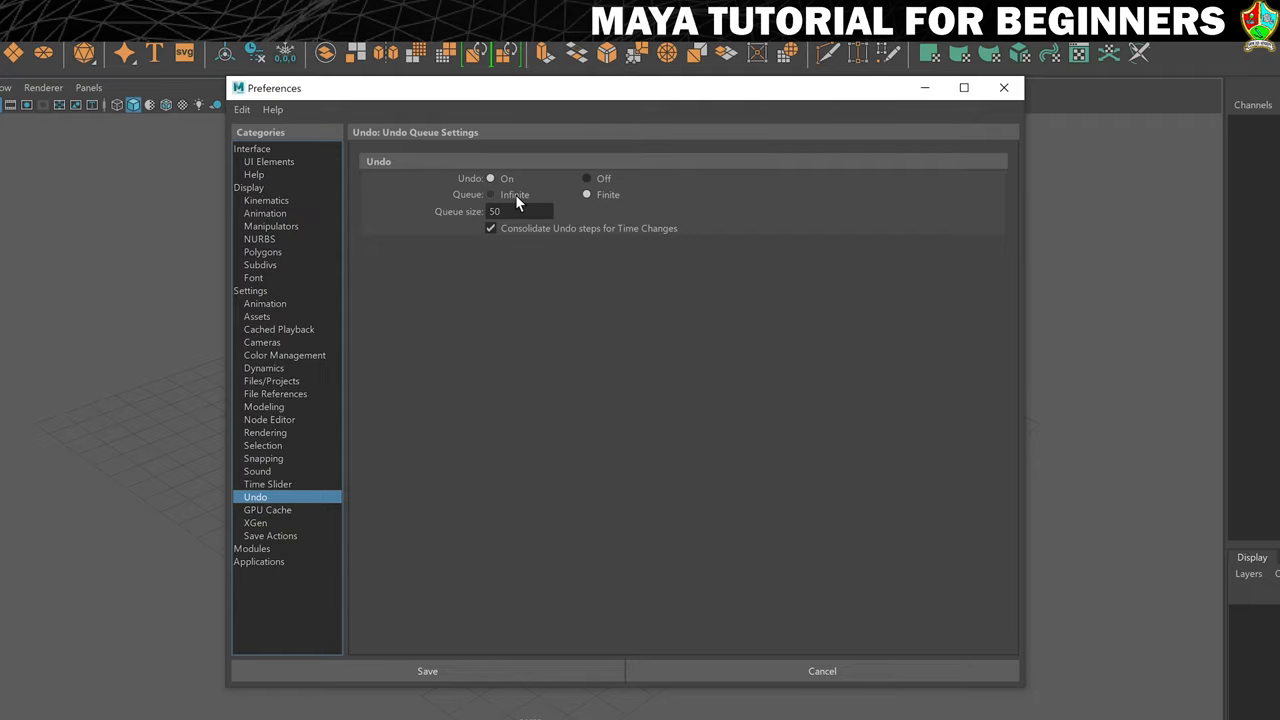
click(490, 194)
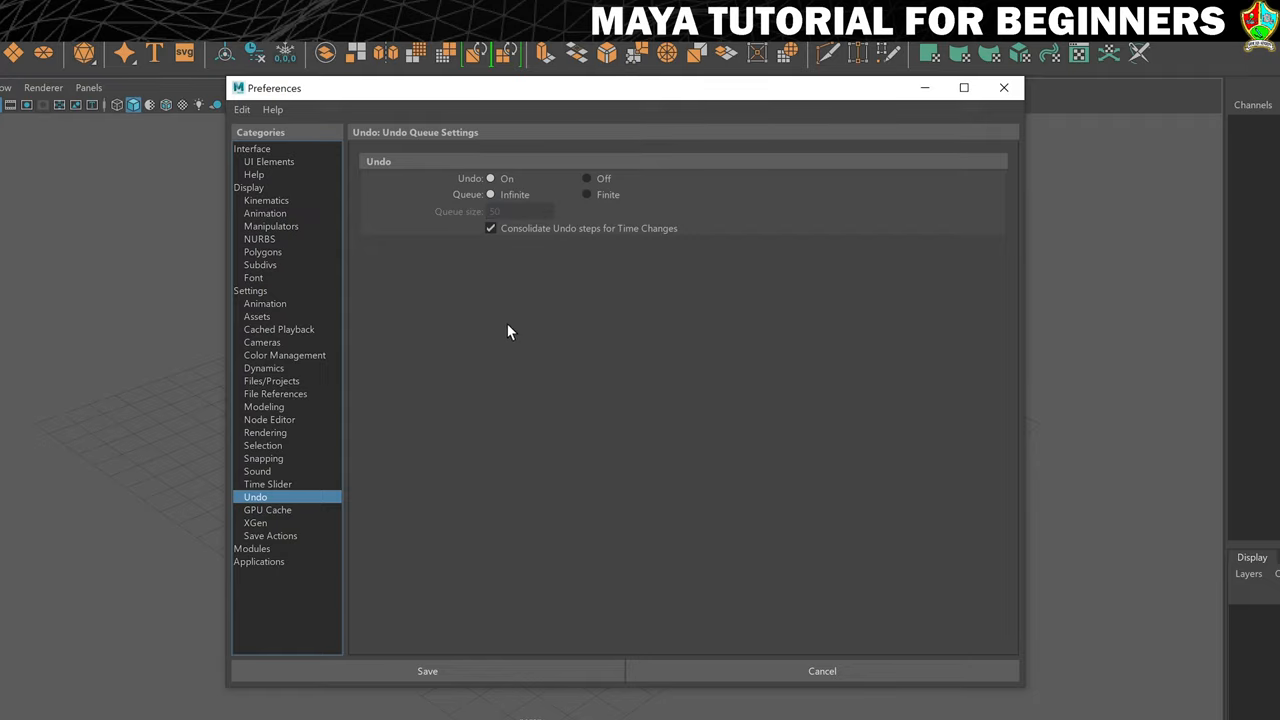
click(36, 48)
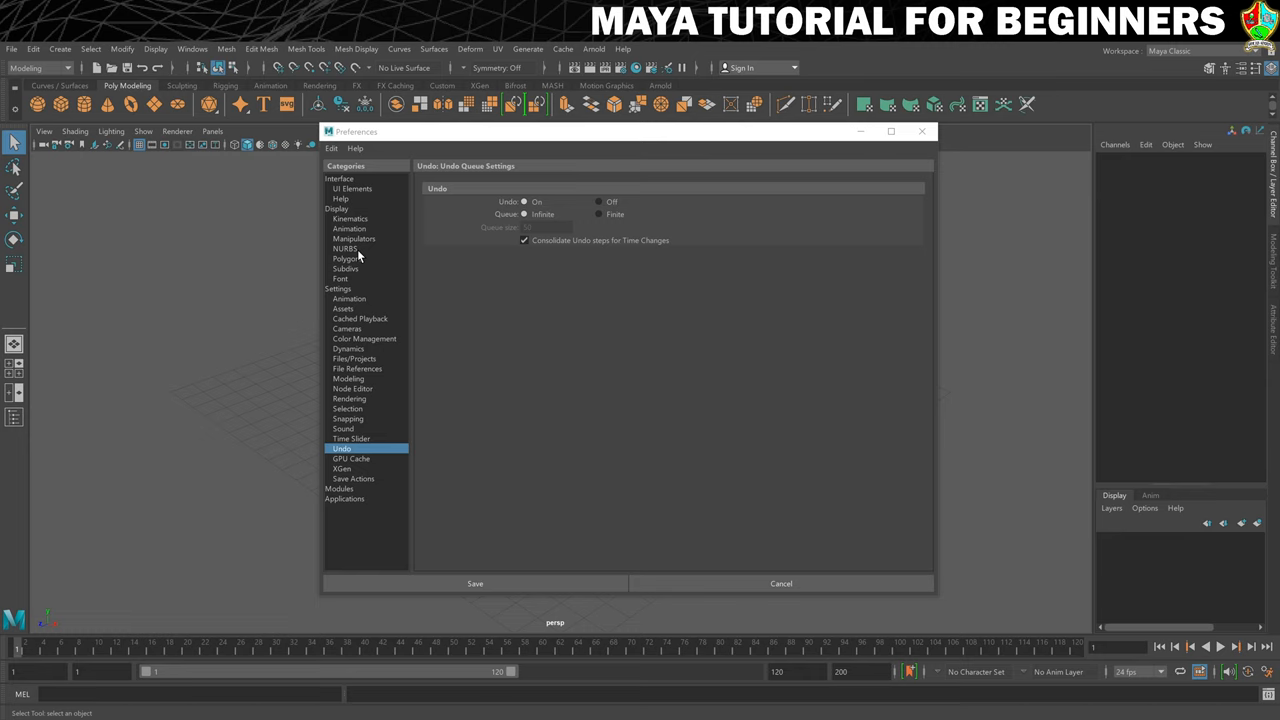
click(476, 584)
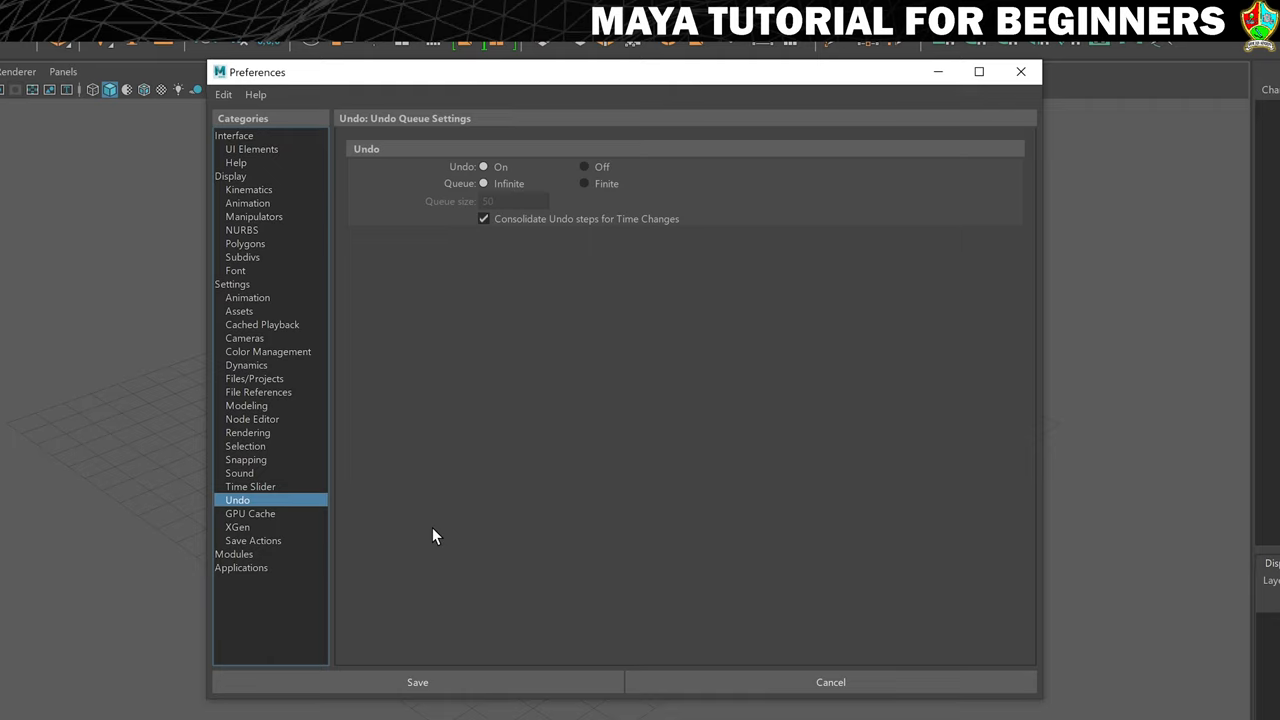
mouse_move(342, 582)
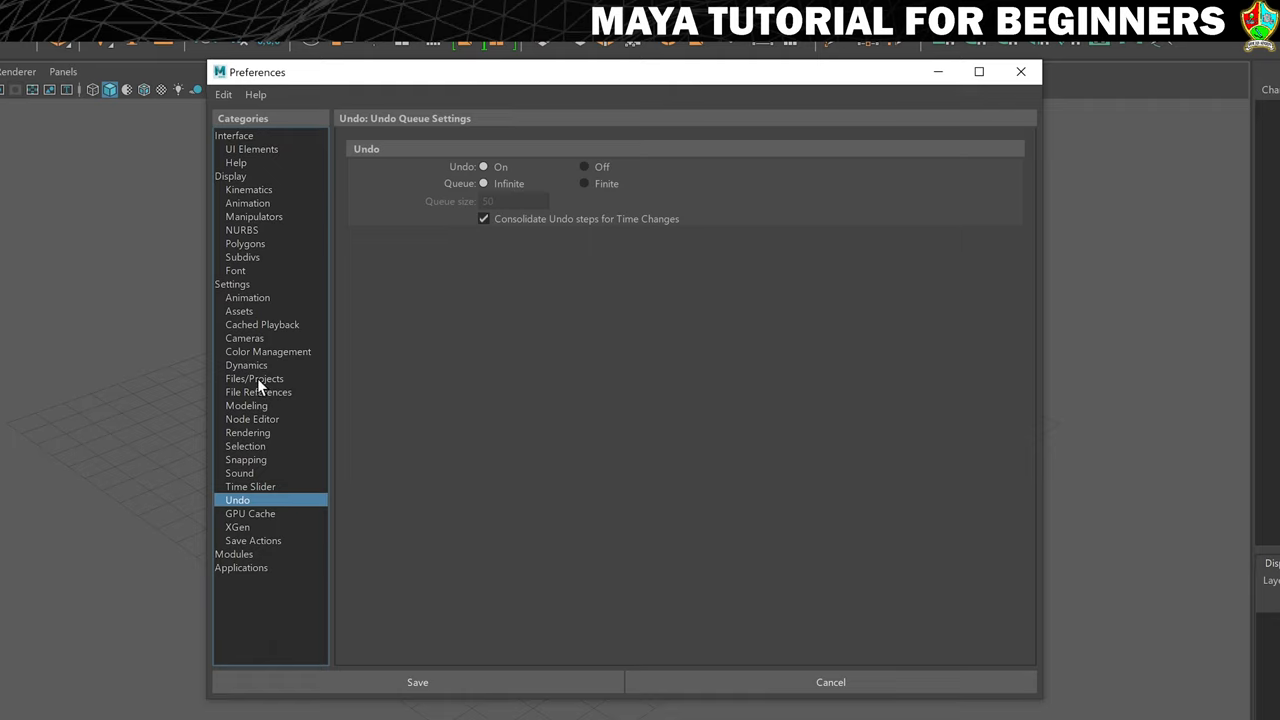
In Files/Projects, enable AutoSave with the interval left at 10 minutes.
click(254, 378)
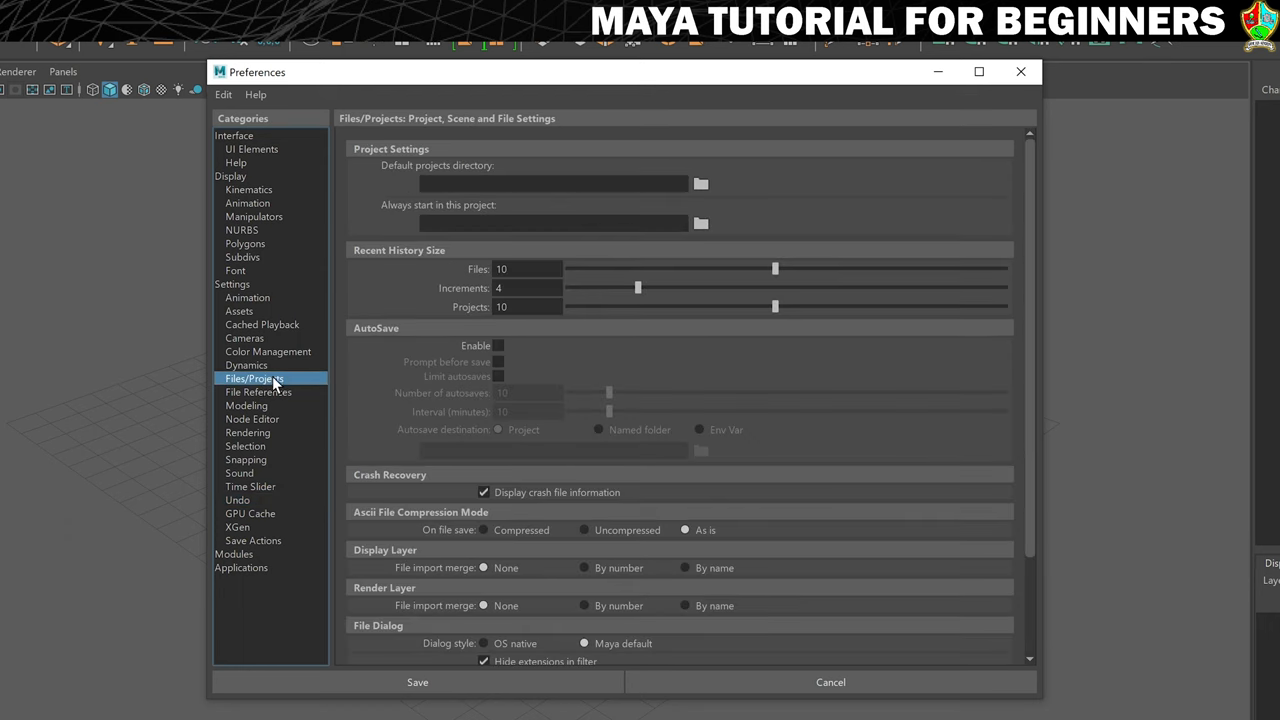
mouse_move(376, 338)
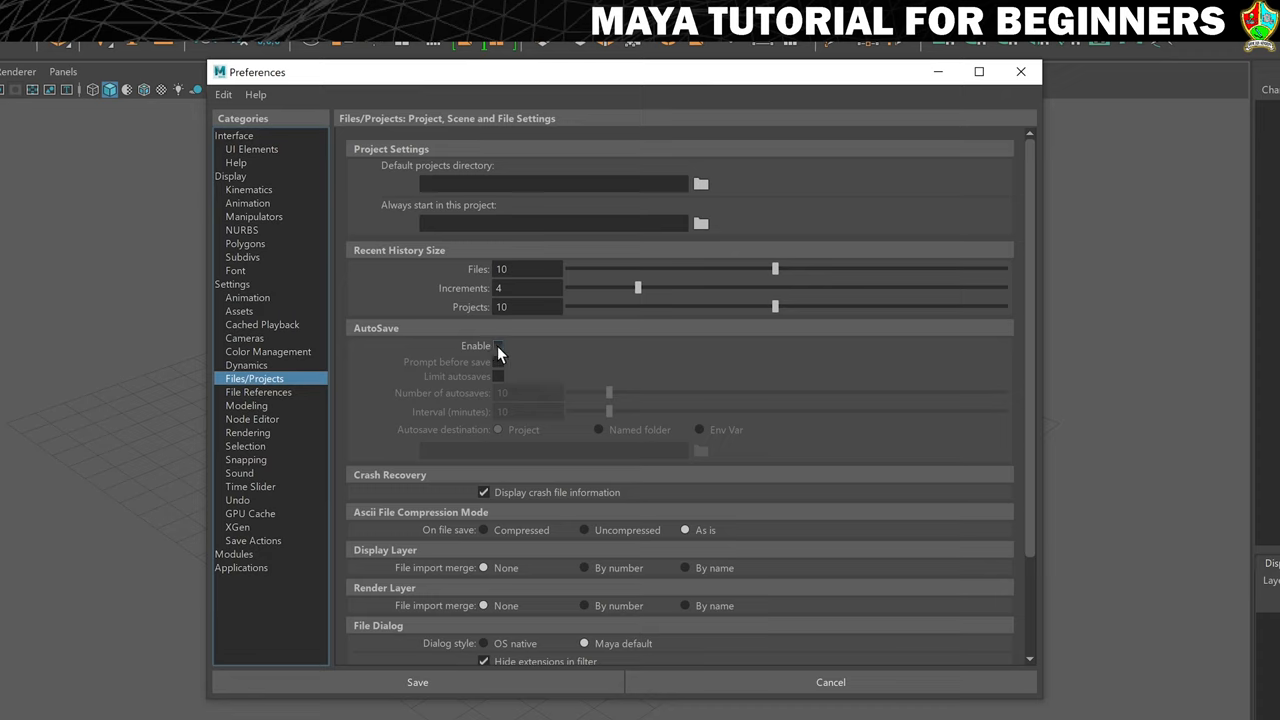
click(498, 344)
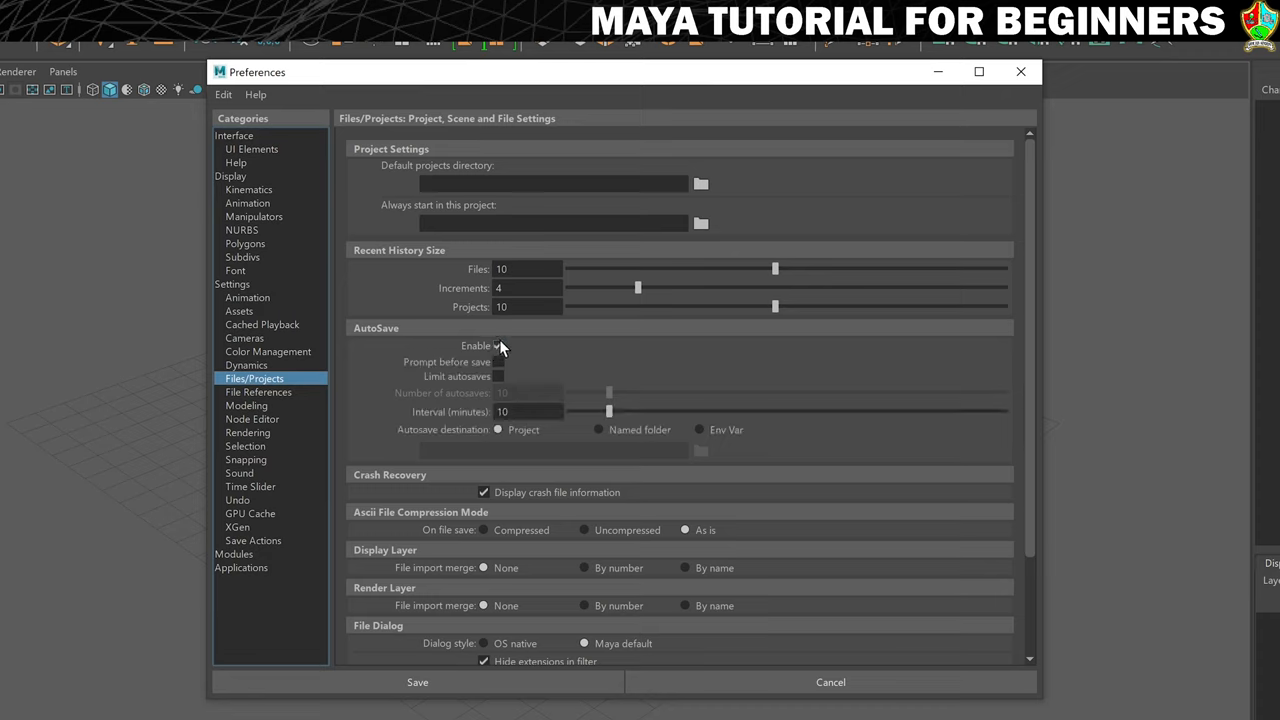
click(498, 344)
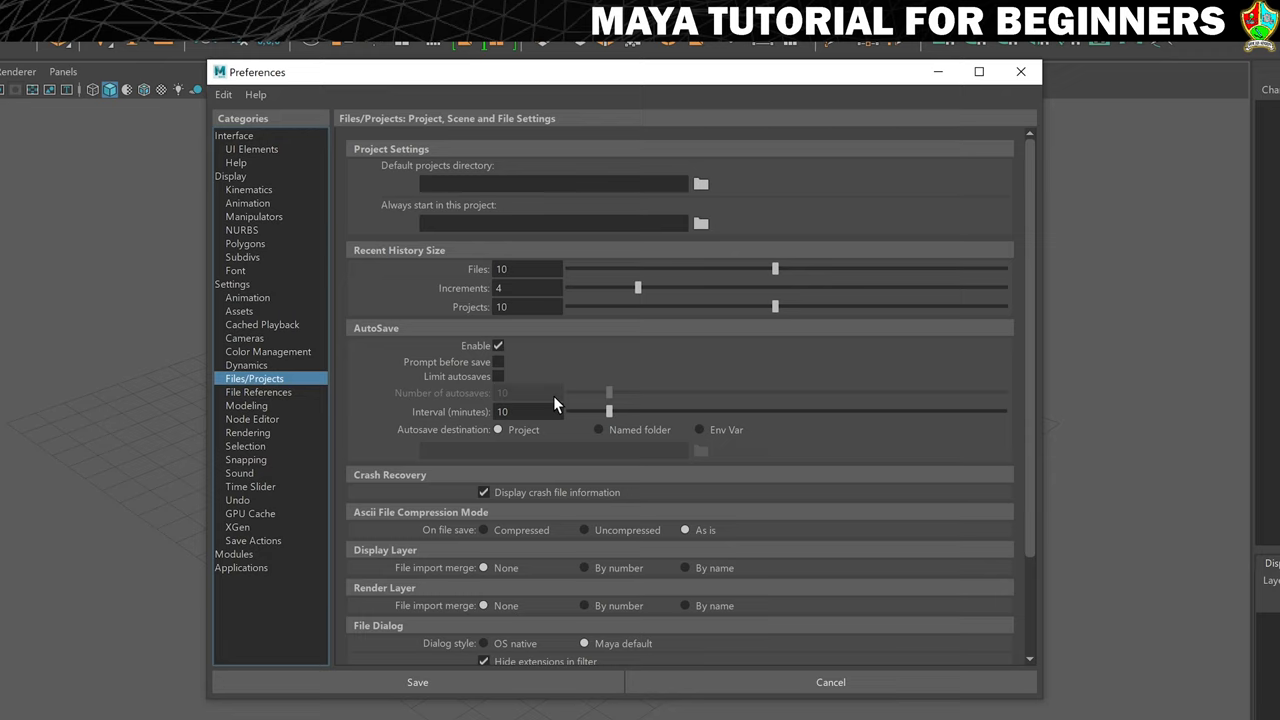
mouse_move(556, 486)
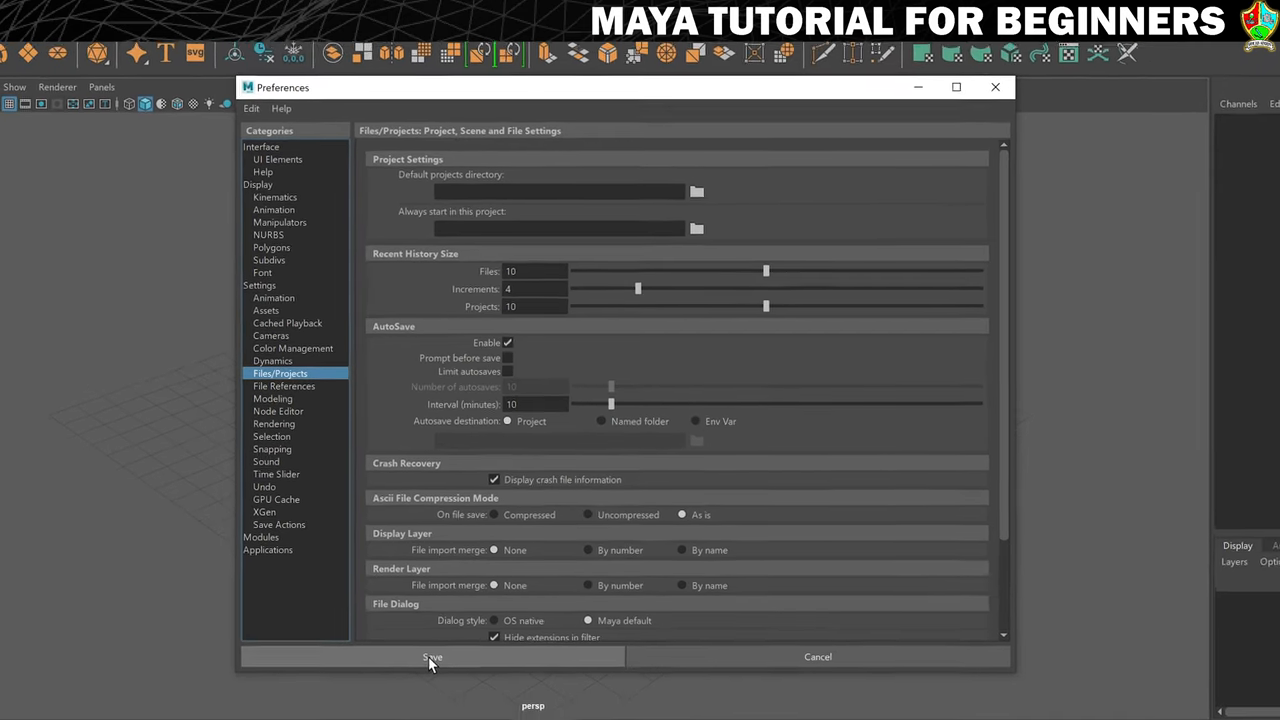
Save the changed preferences, closing the Preferences window.
click(424, 656)
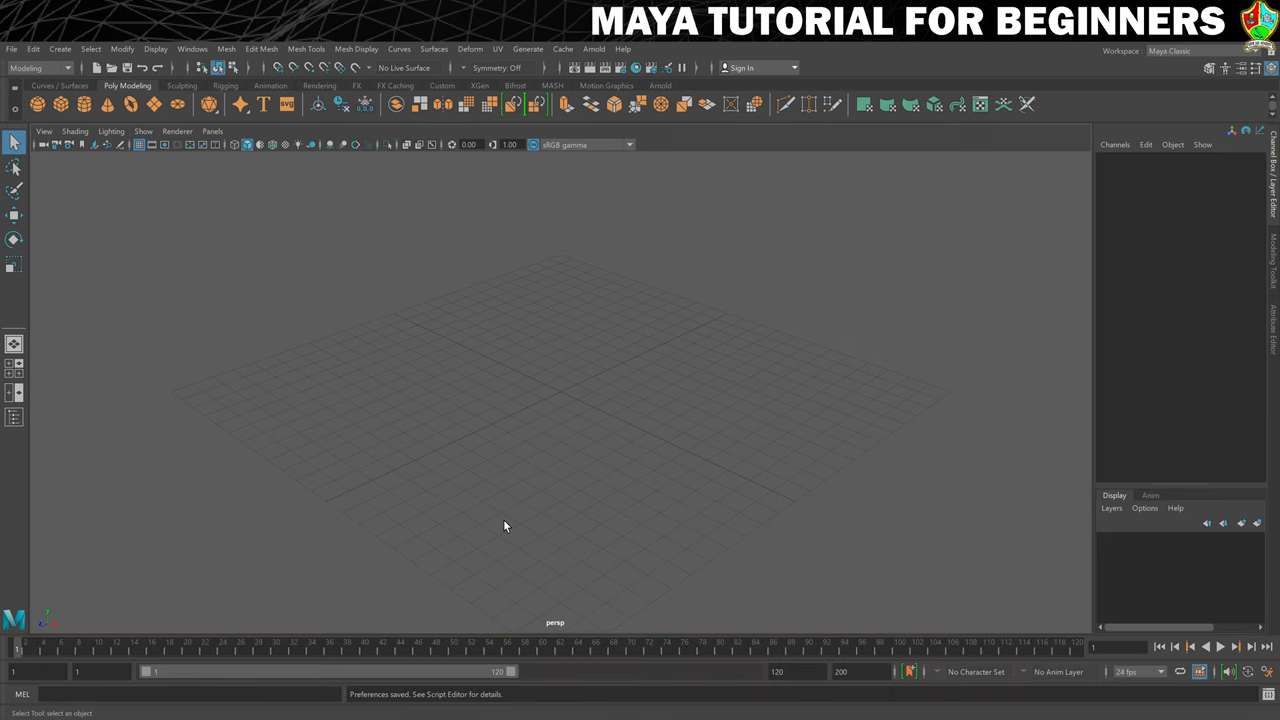
In File > Save Scene Options, tick Incremental save.
click(12, 46)
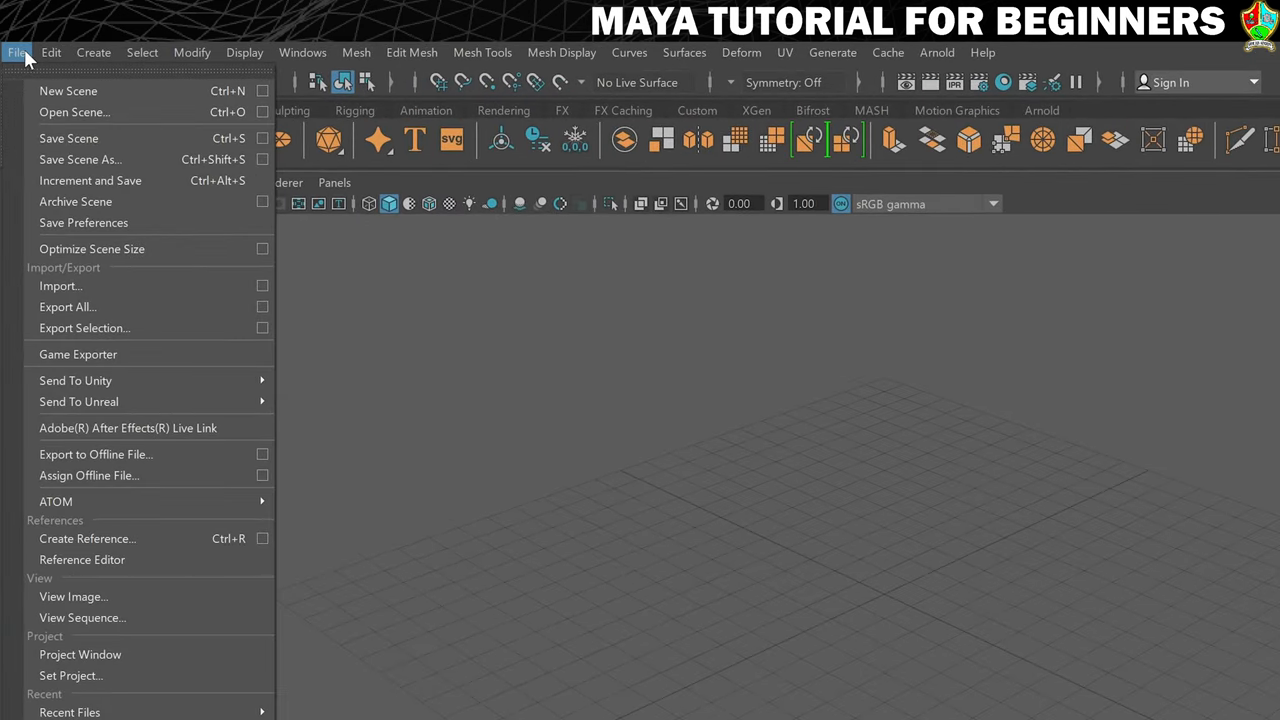
mouse_move(130, 138)
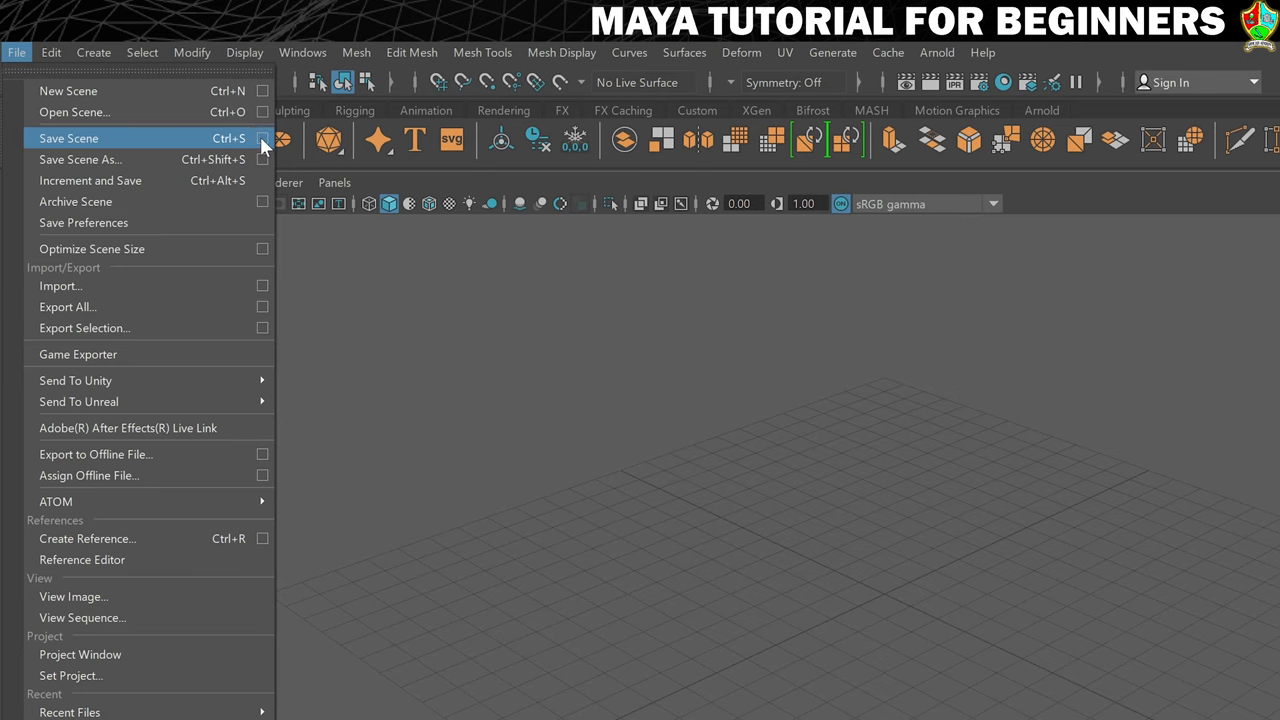
click(262, 138)
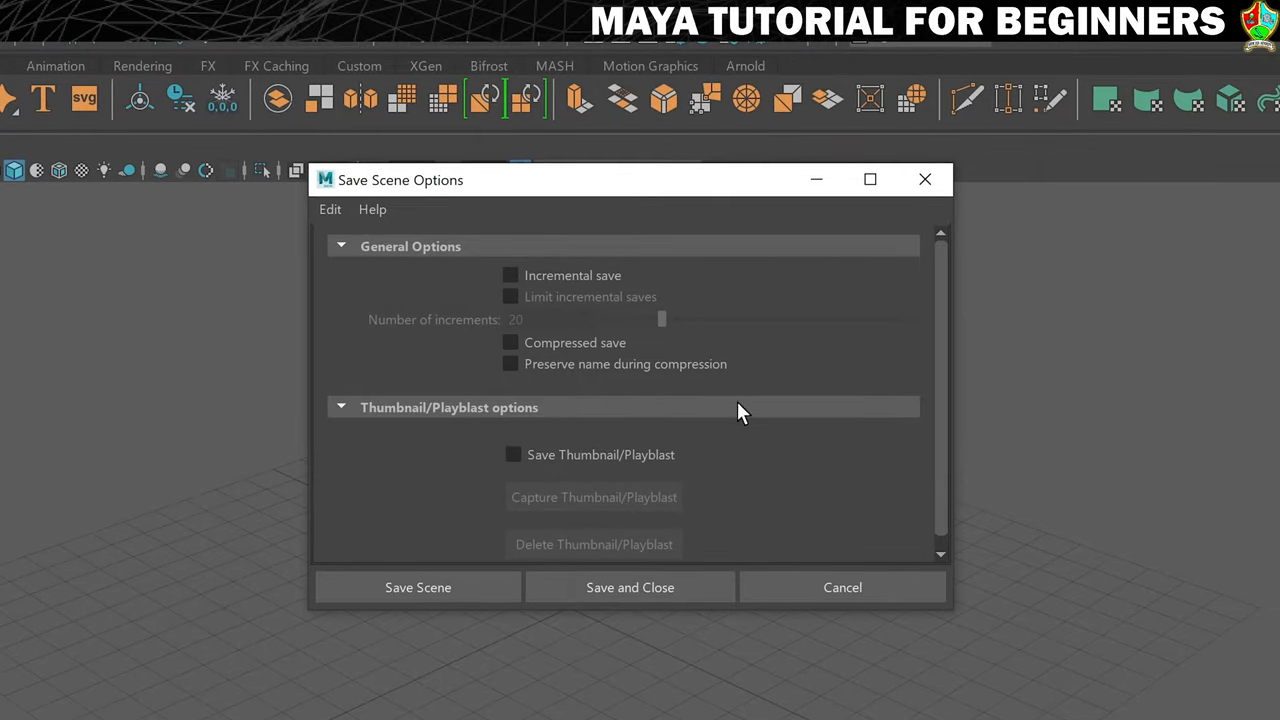
mouse_move(522, 218)
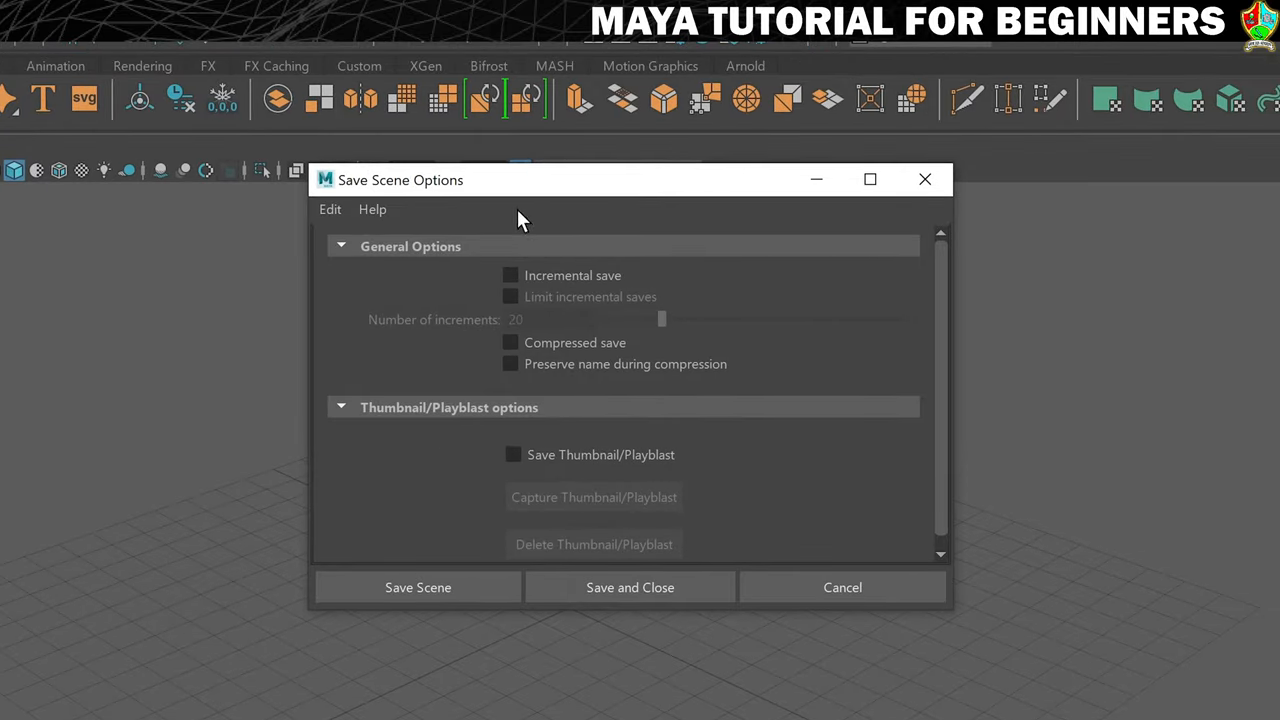
click(512, 276)
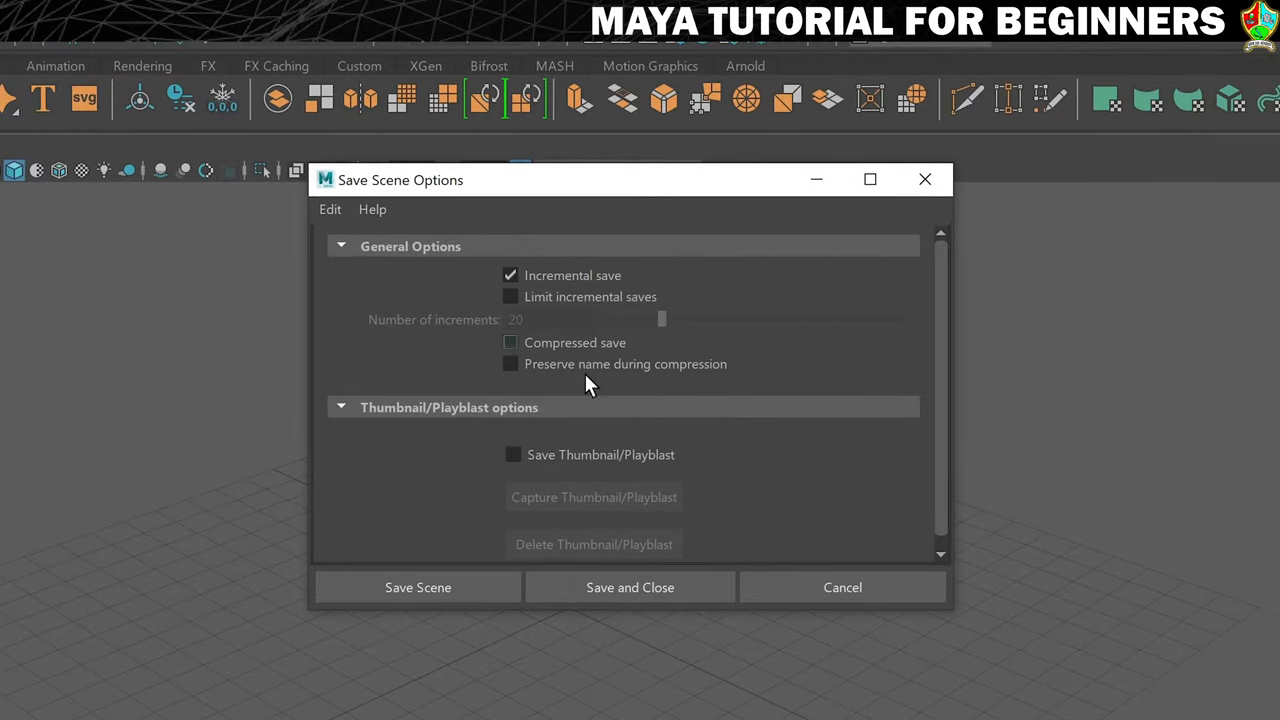